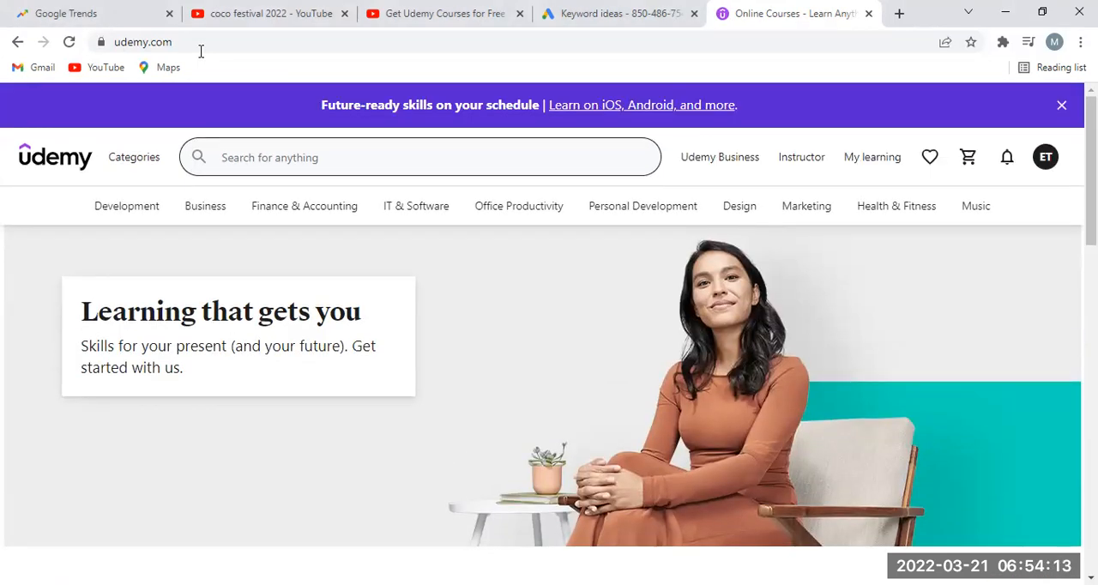
{"action": "mouse_move", "coordinate": [254, 247]}
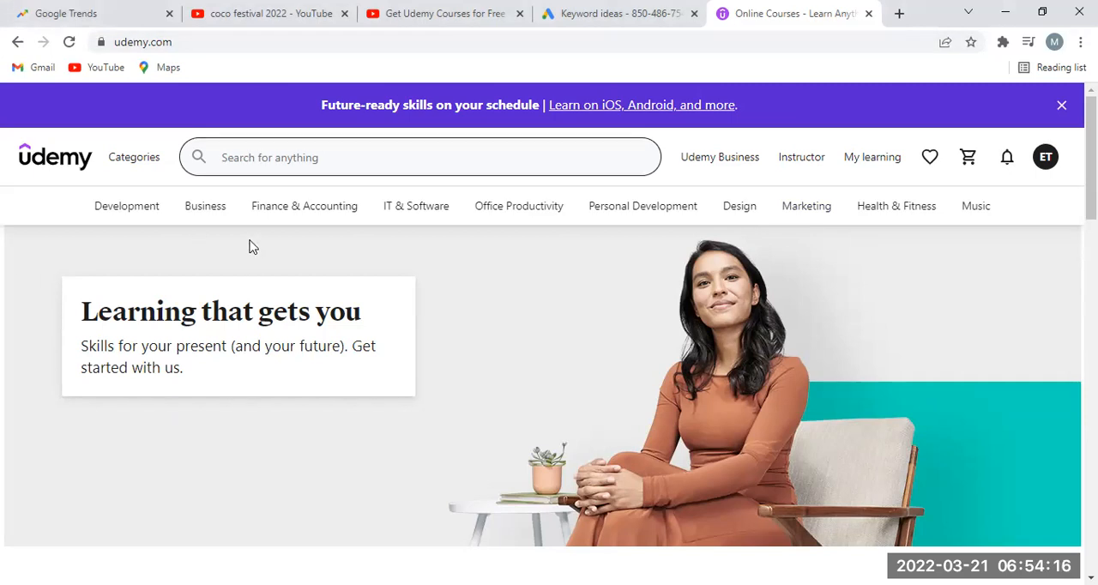
{"action": "mouse_move", "coordinate": [171, 248]}
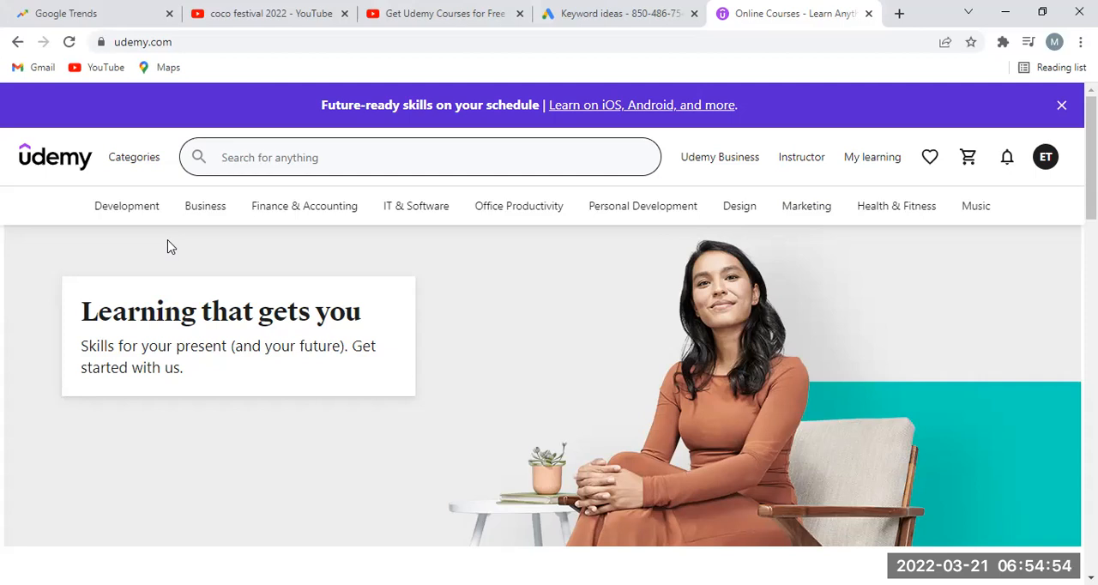
{"action": "mouse_move", "coordinate": [91, 243]}
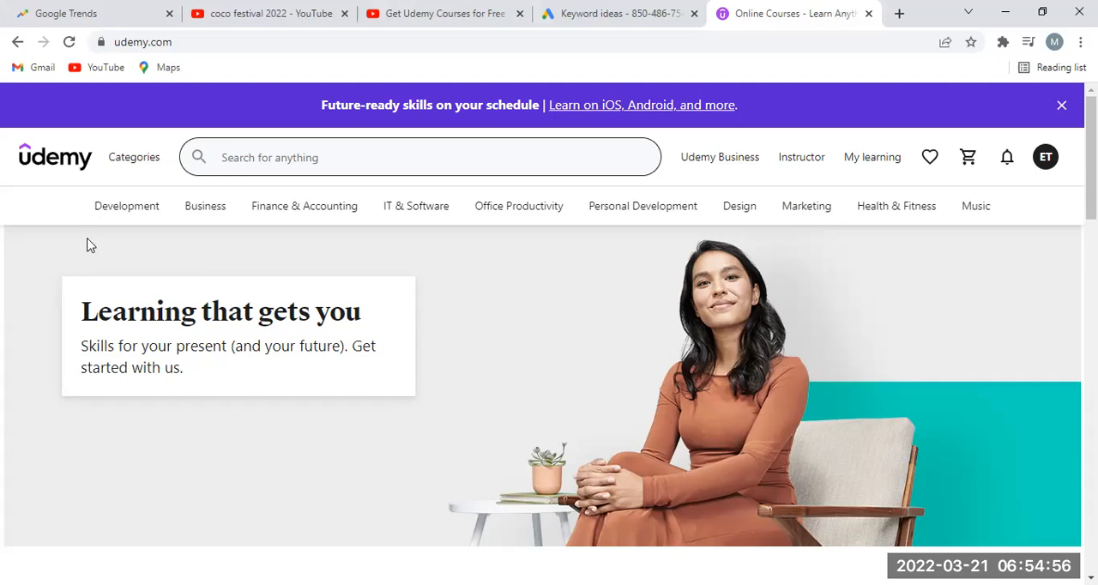
{"action": "mouse_move", "coordinate": [127, 206]}
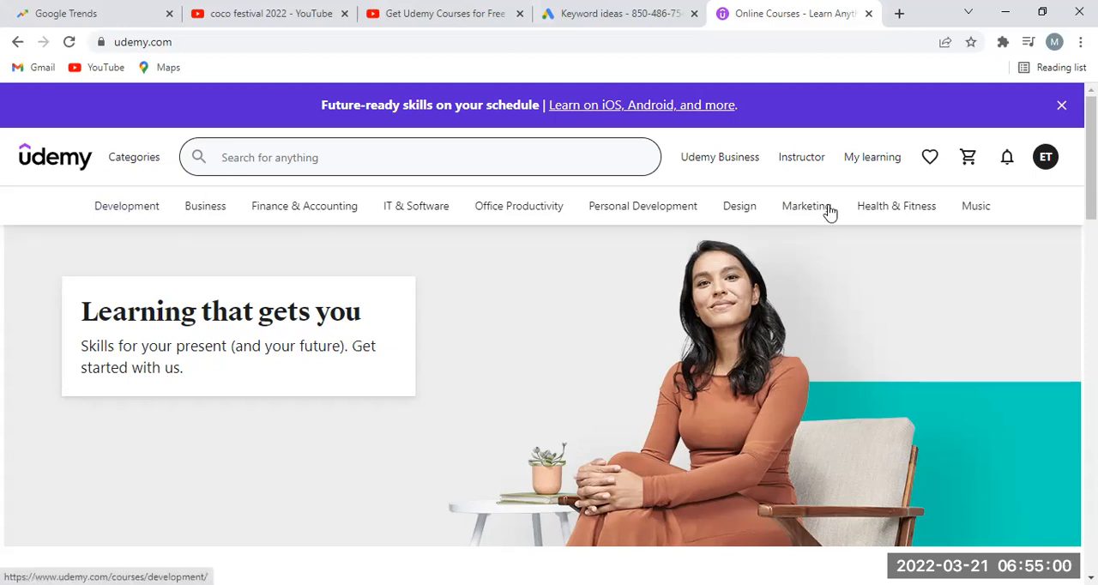
{"action": "mouse_move", "coordinate": [974, 206]}
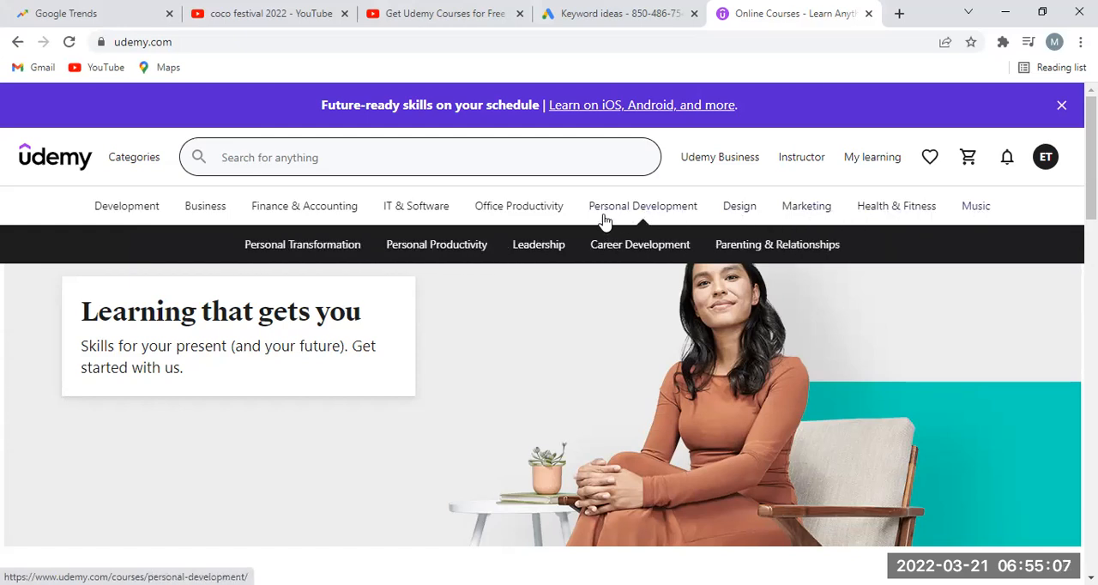
{"action": "mouse_move", "coordinate": [518, 206]}
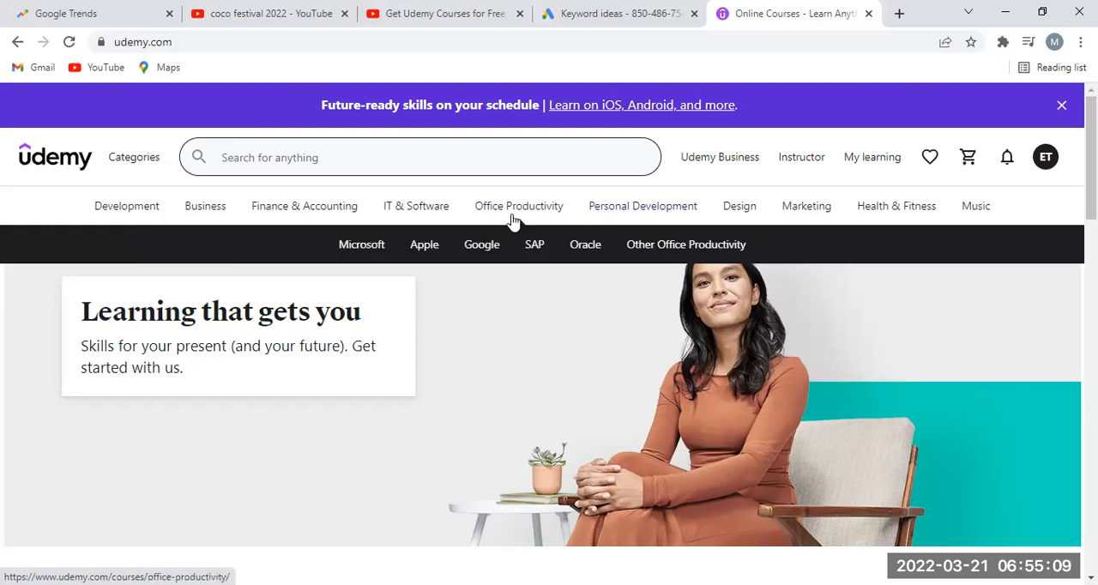
{"action": "mouse_move", "coordinate": [417, 215]}
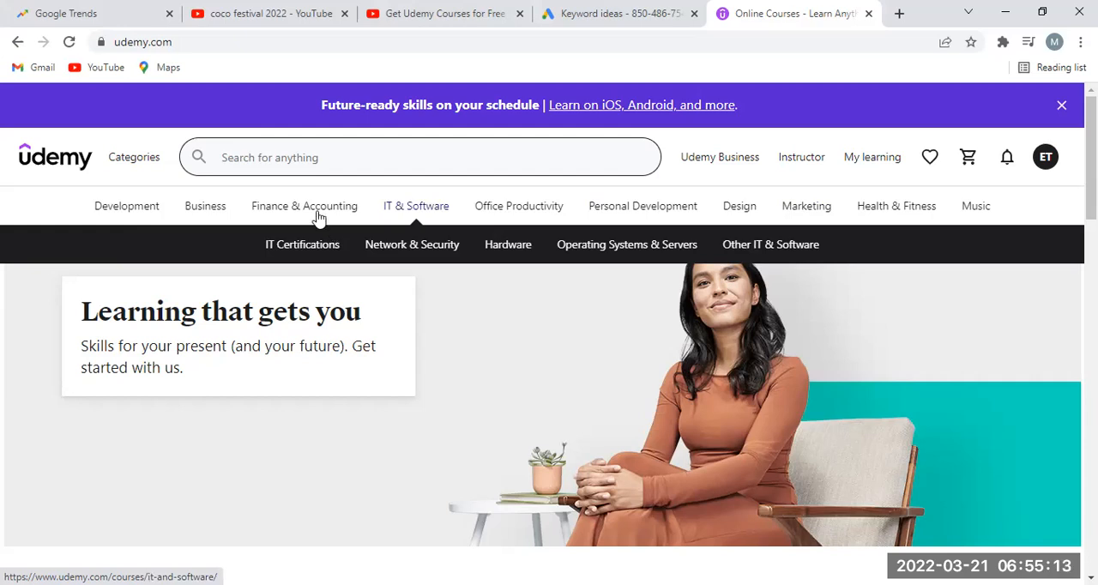
{"action": "mouse_move", "coordinate": [216, 216]}
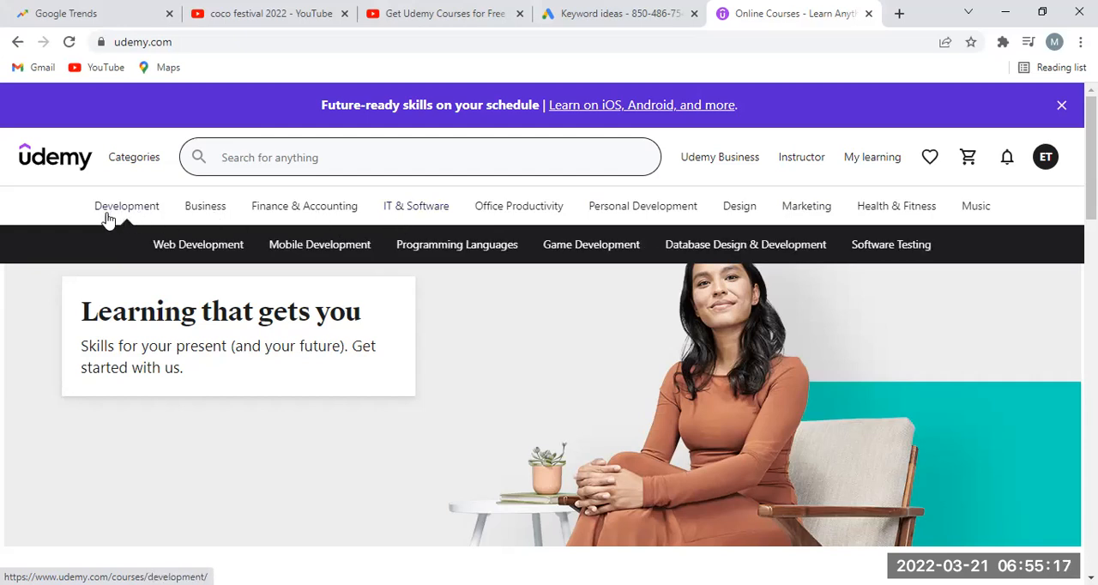
{"action": "mouse_move", "coordinate": [117, 209]}
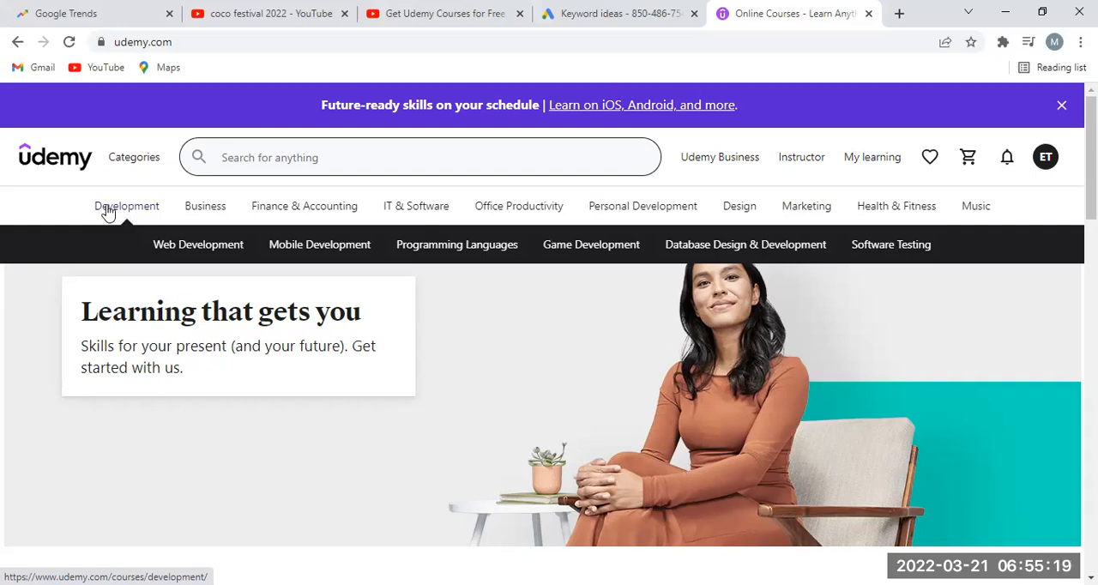
Step: Go to the Development category from Udemy's top category bar
{"action": "left_click", "coordinate": [127, 206]}
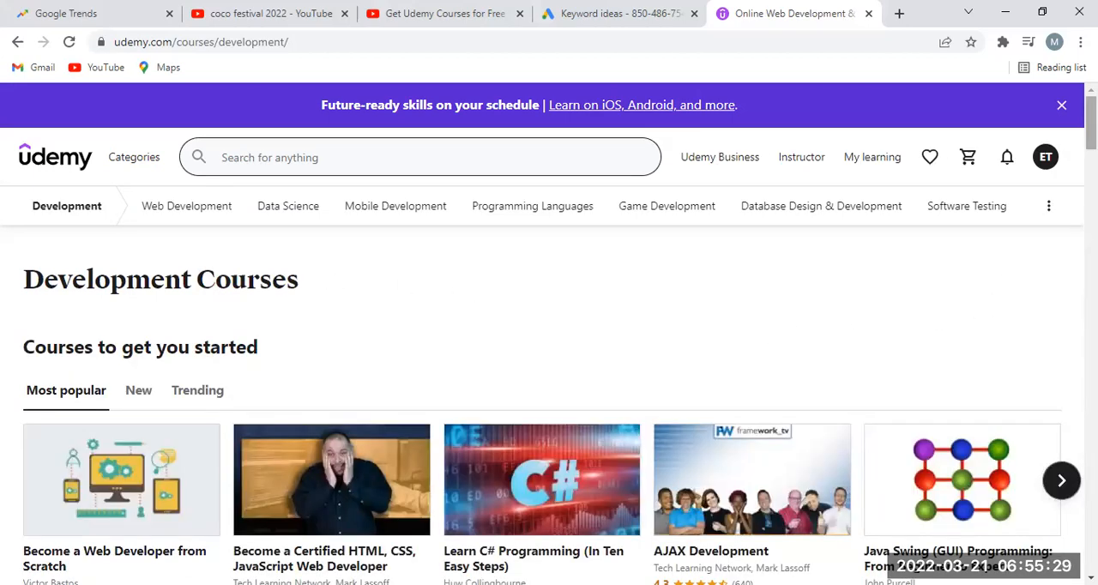
{"action": "mouse_move", "coordinate": [772, 292]}
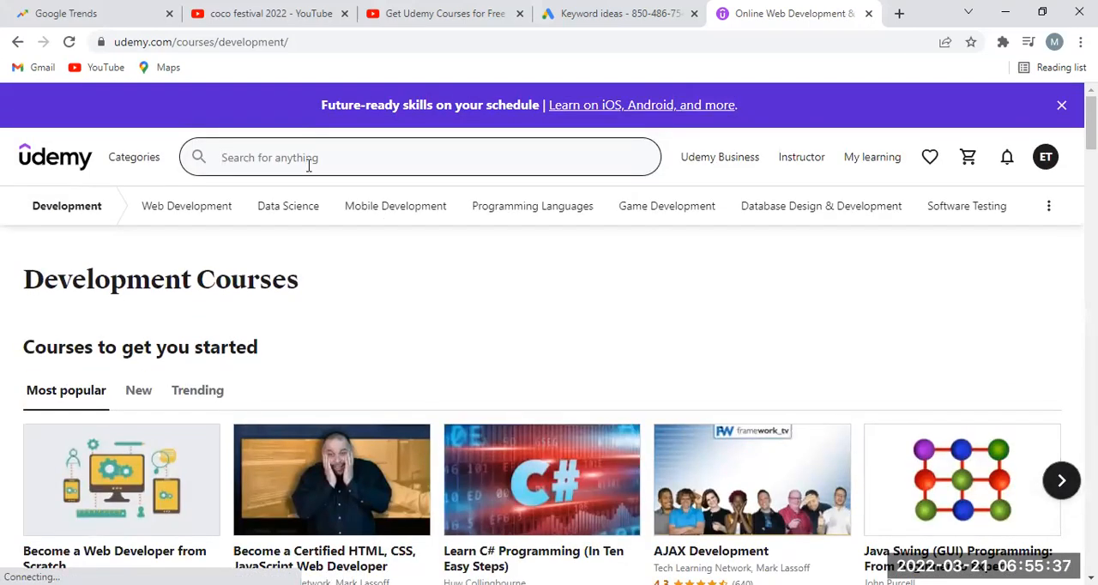
Step: Search Udemy for 'html', bringing up html5 and html css suggestions
{"action": "type", "text": "html"}
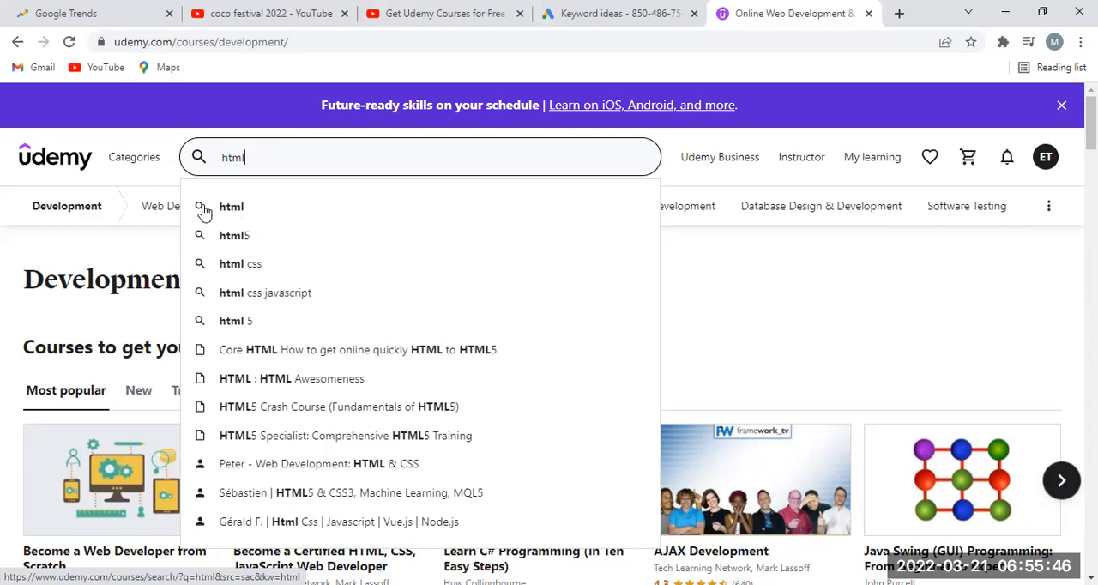
{"action": "mouse_move", "coordinate": [350, 237]}
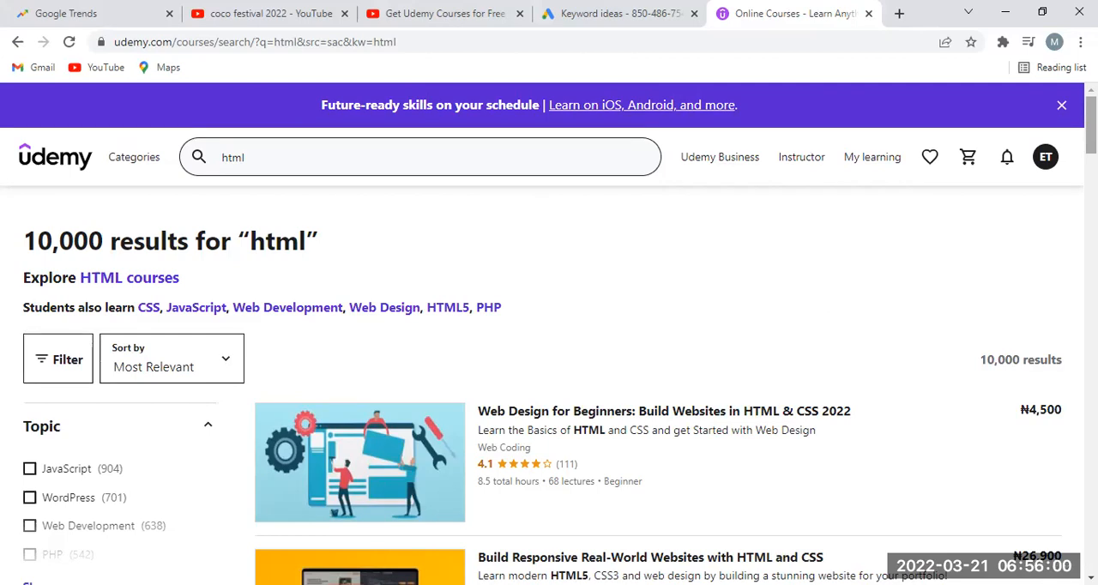
{"action": "scroll", "scroll_direction": "down", "scroll_amount": 3}
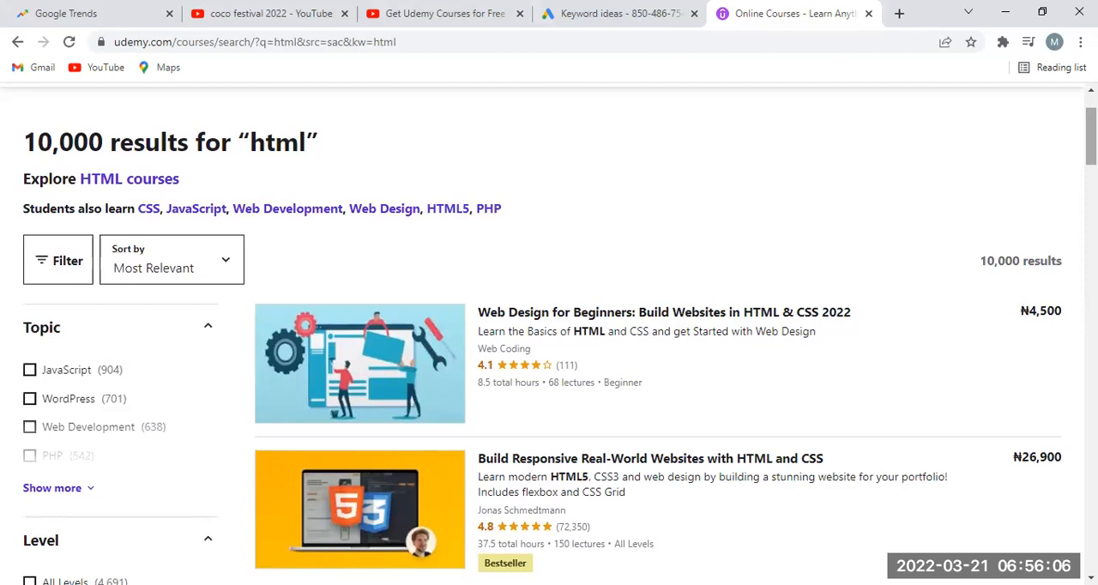
{"action": "scroll", "scroll_direction": "down", "scroll_amount": 3}
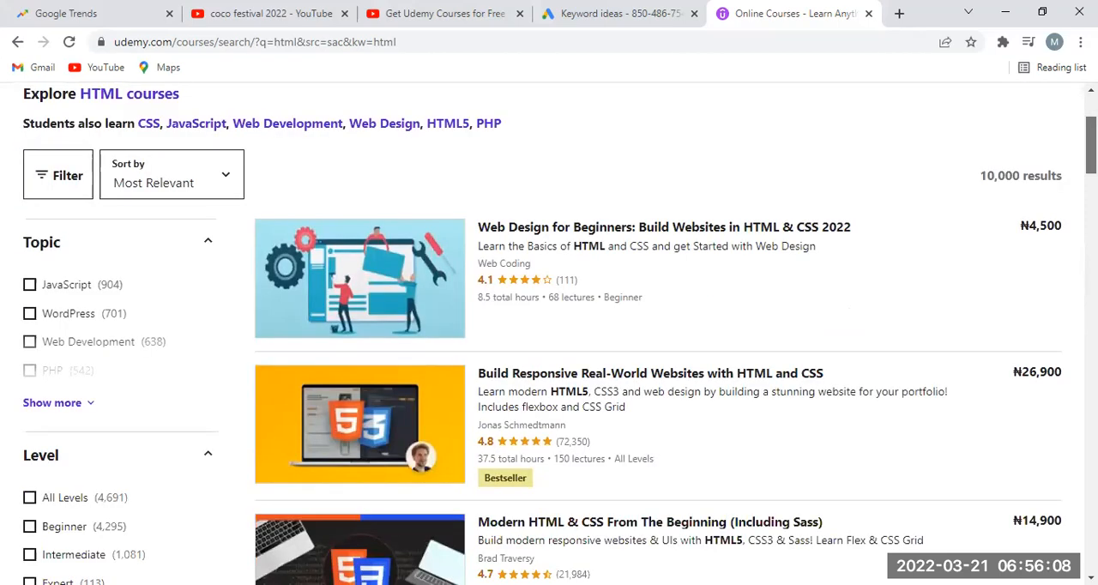
{"action": "scroll", "scroll_direction": "down", "scroll_amount": 3}
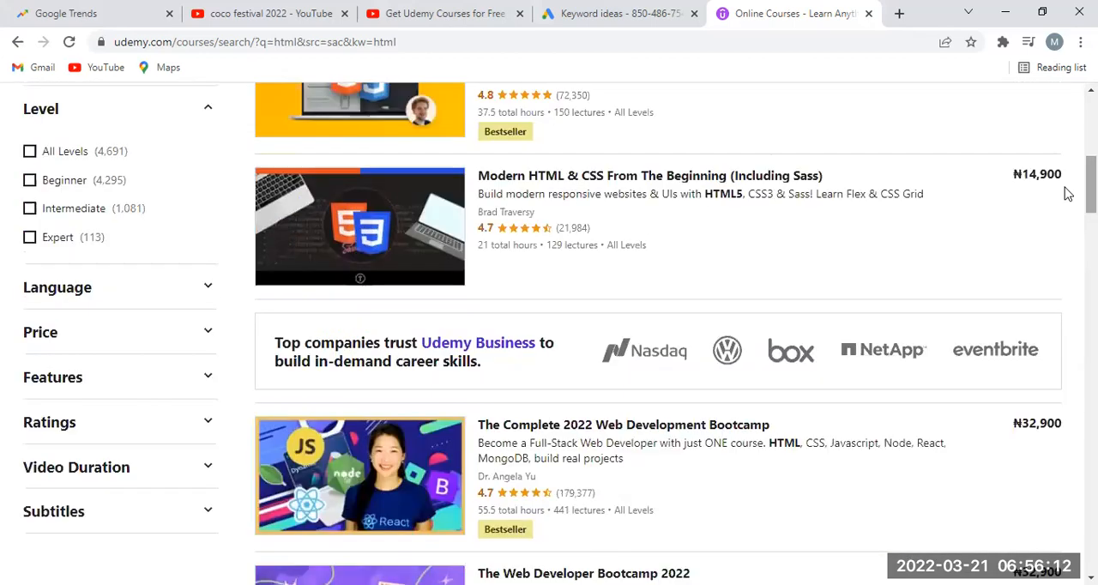
{"action": "mouse_move", "coordinate": [147, 257]}
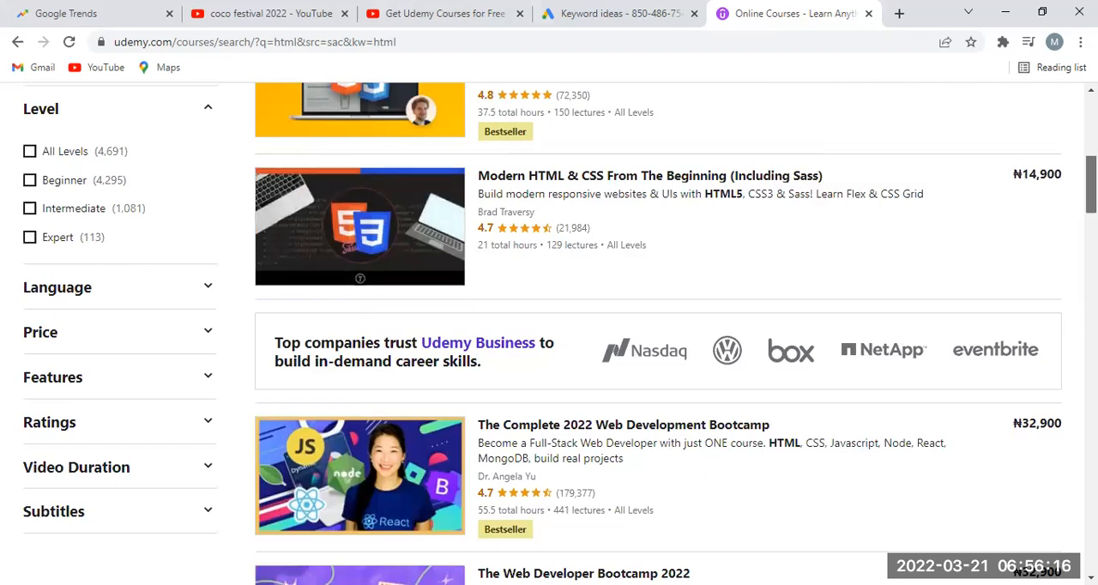
{"action": "scroll", "scroll_direction": "up", "scroll_amount": 3}
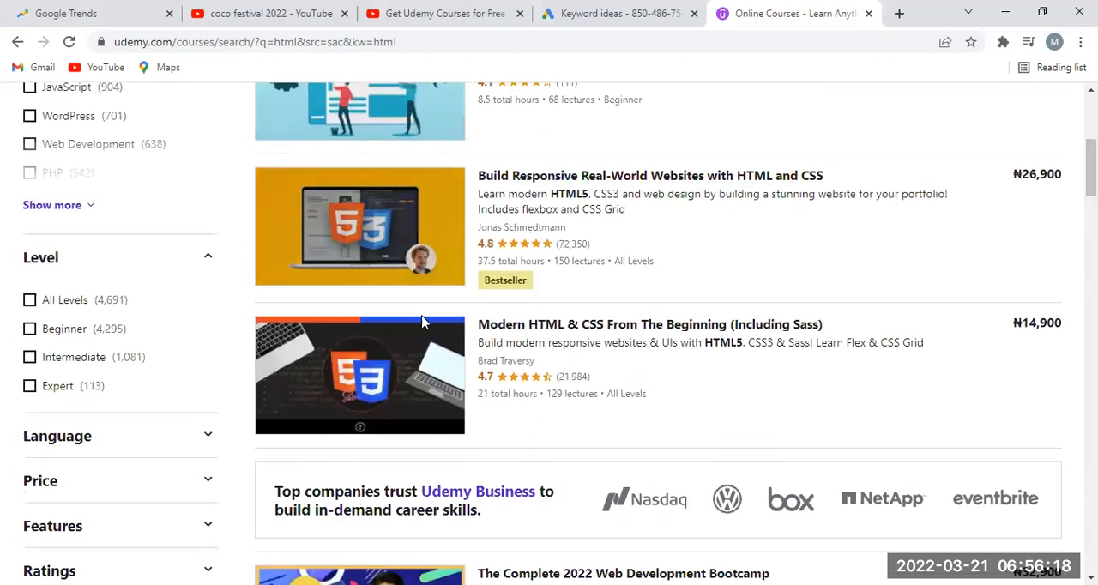
{"action": "mouse_move", "coordinate": [182, 288]}
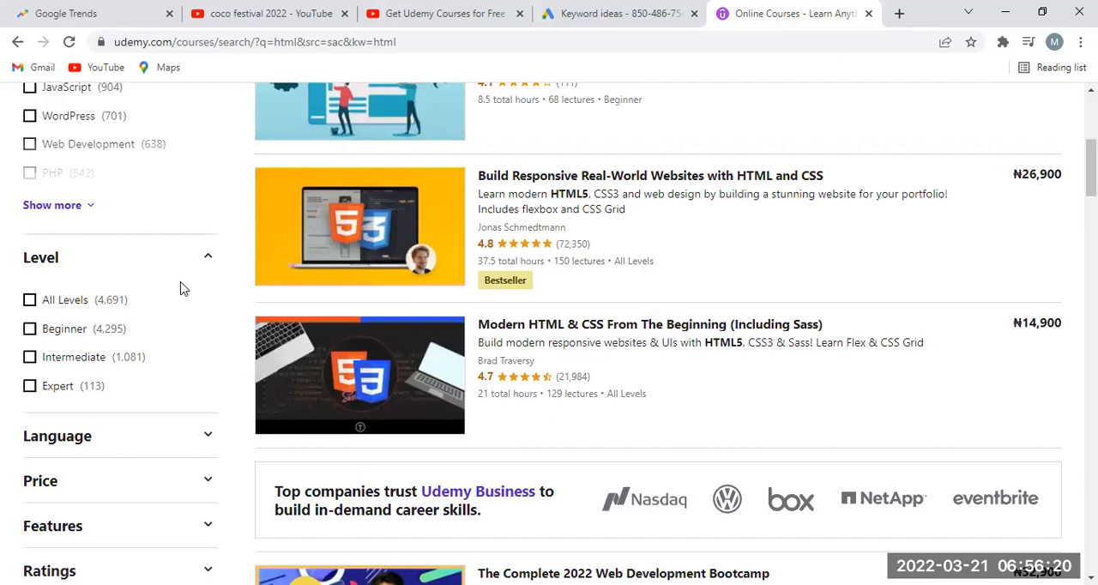
{"action": "mouse_move", "coordinate": [360, 227]}
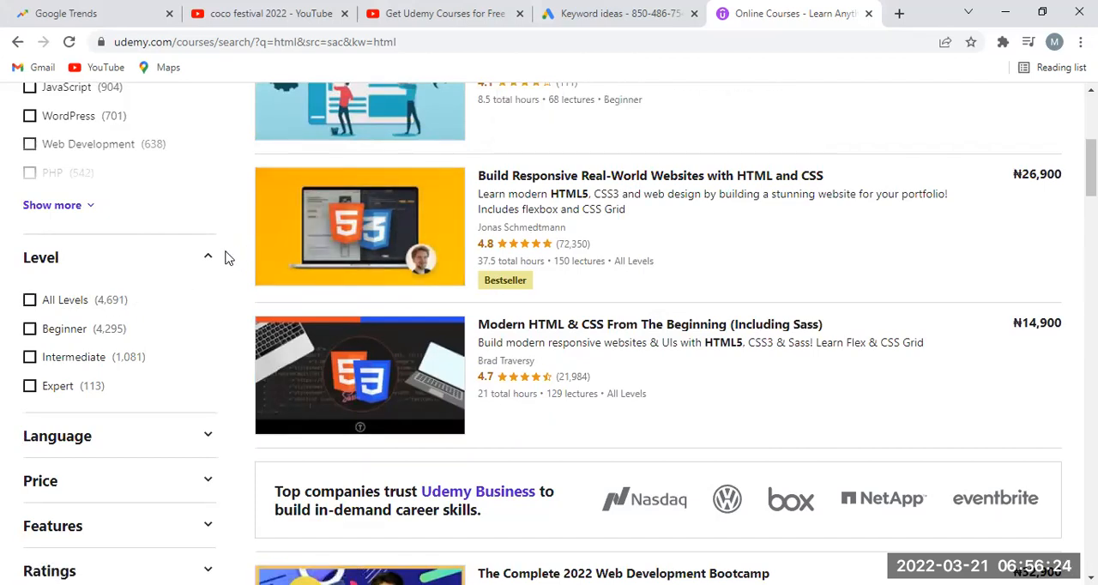
{"action": "mouse_move", "coordinate": [151, 241]}
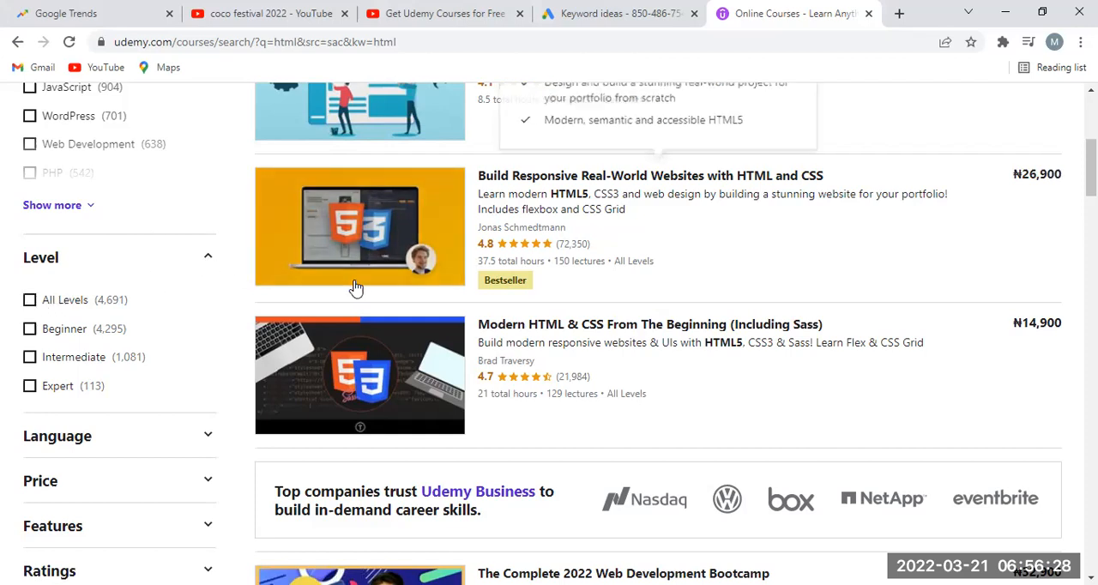
{"action": "scroll", "scroll_direction": "up", "scroll_amount": 3}
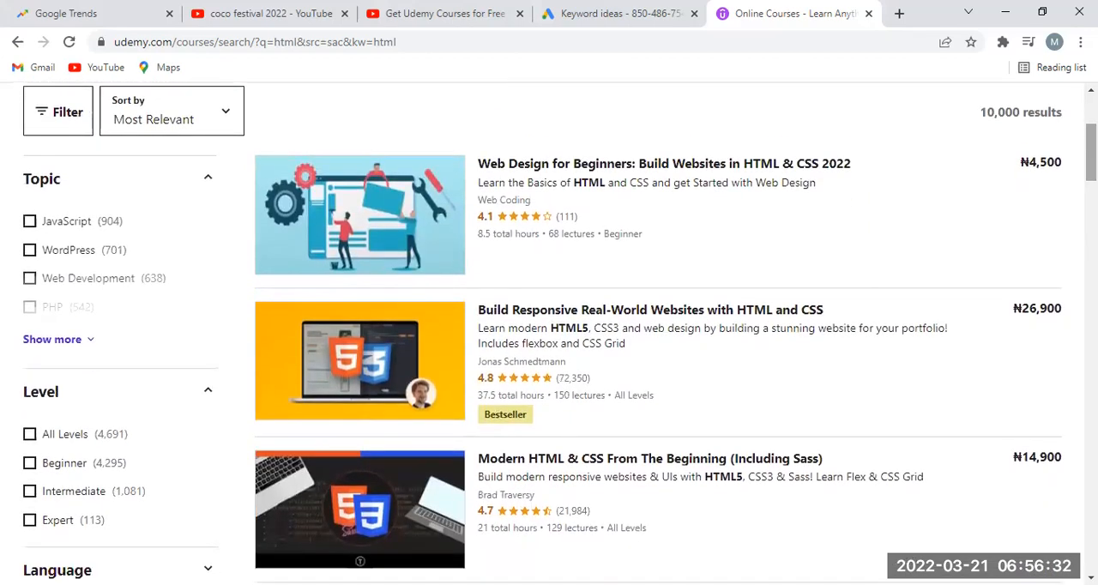
{"action": "mouse_move", "coordinate": [129, 432]}
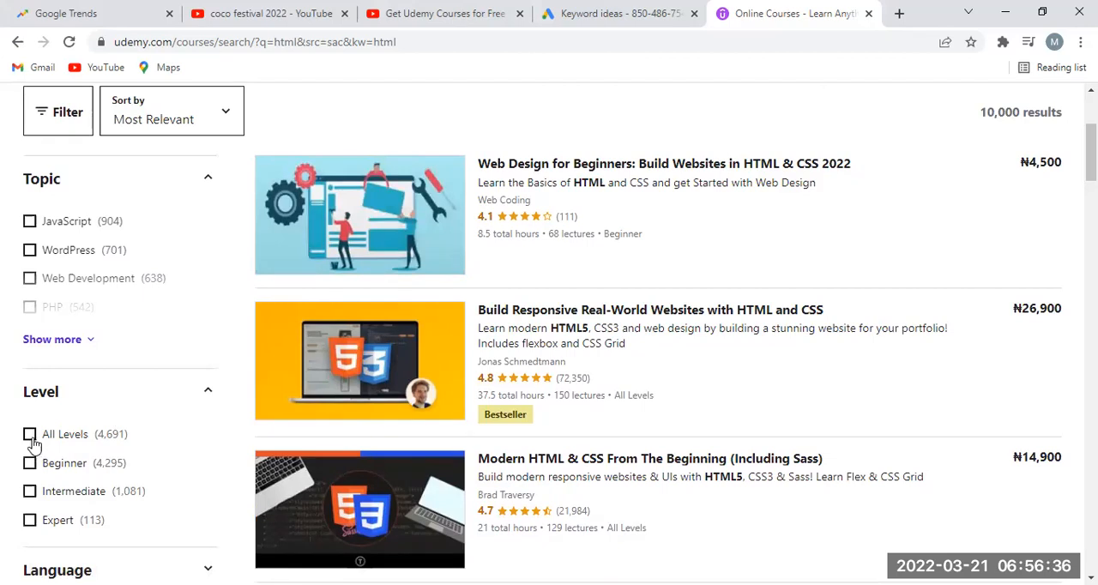
{"action": "mouse_move", "coordinate": [20, 489]}
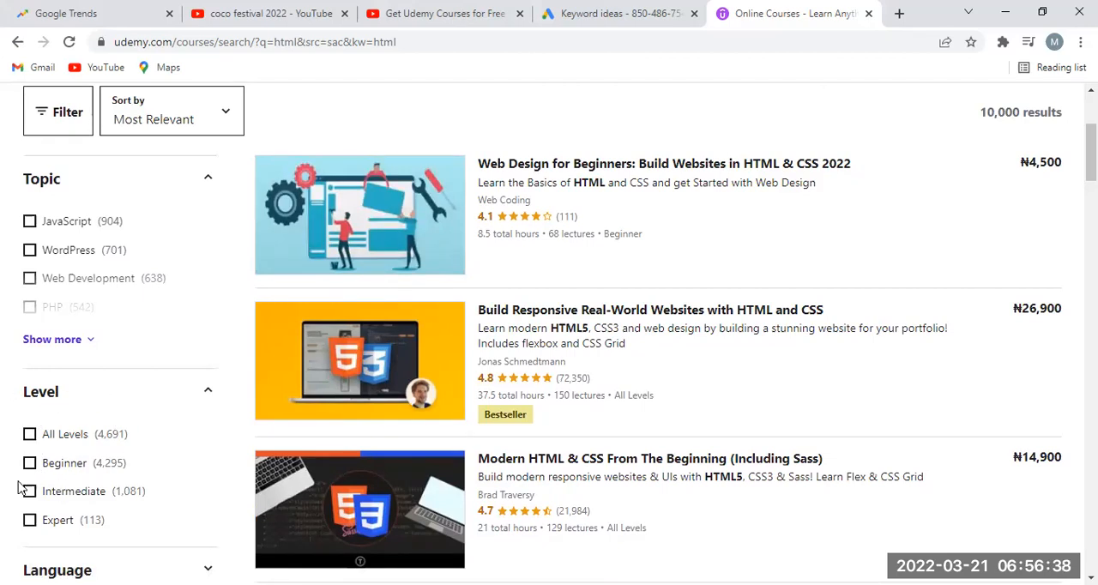
{"action": "mouse_move", "coordinate": [89, 511]}
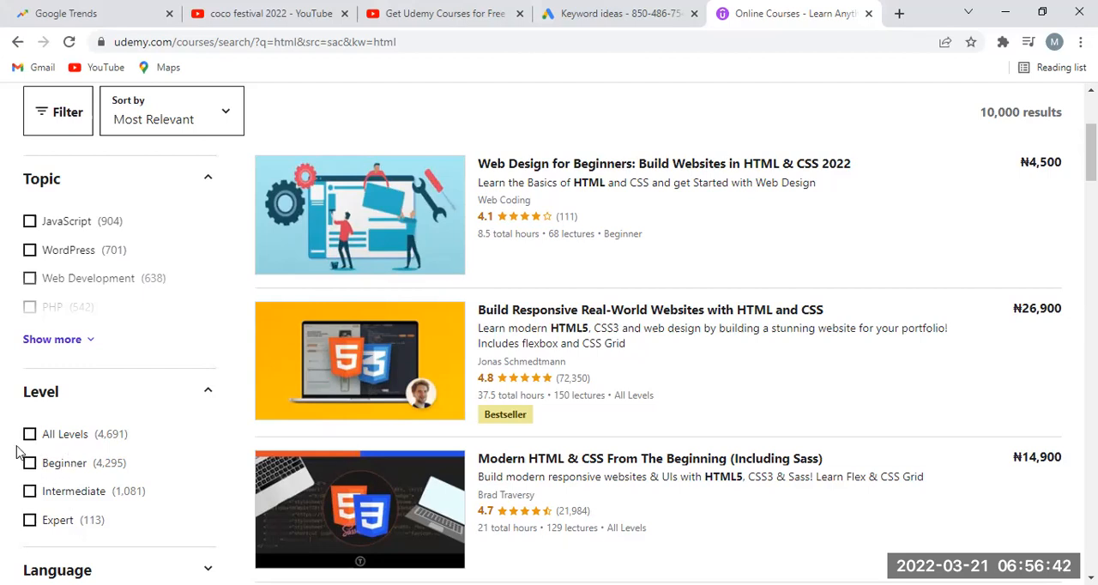
{"action": "mouse_move", "coordinate": [50, 508]}
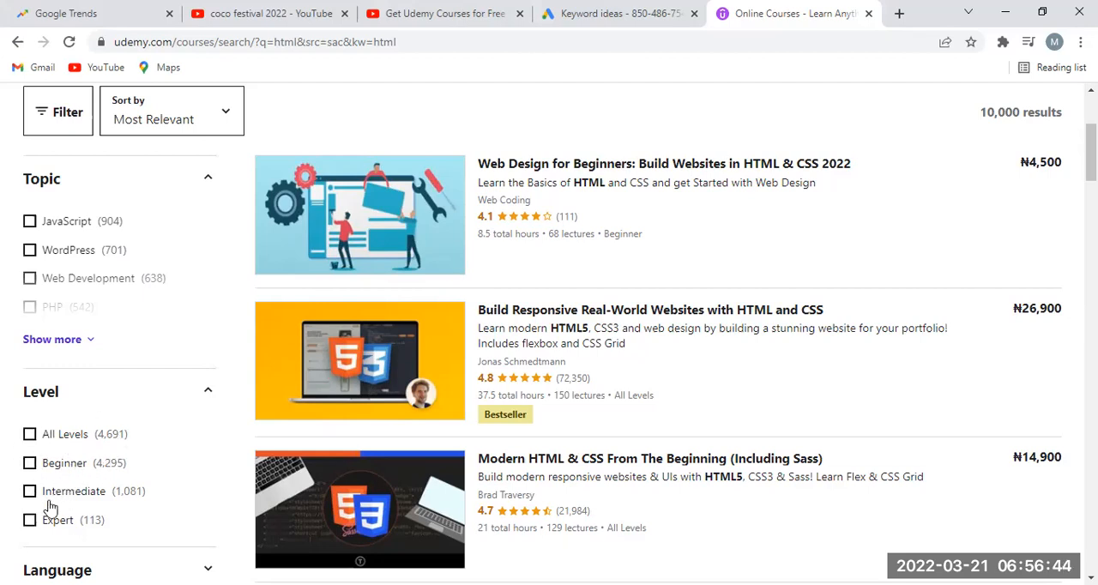
{"action": "mouse_move", "coordinate": [58, 500]}
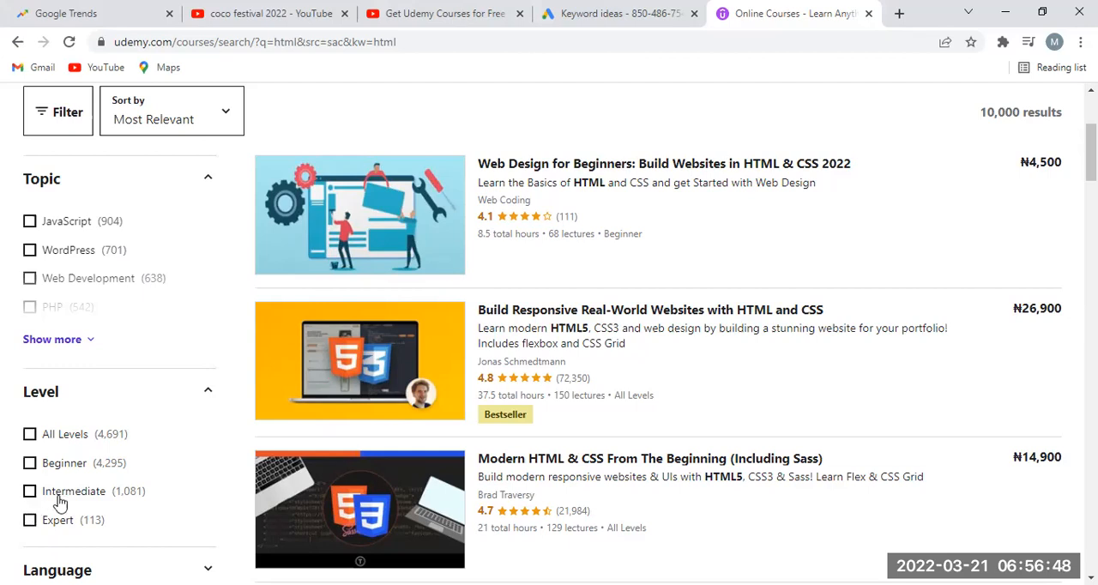
{"action": "mouse_move", "coordinate": [121, 446]}
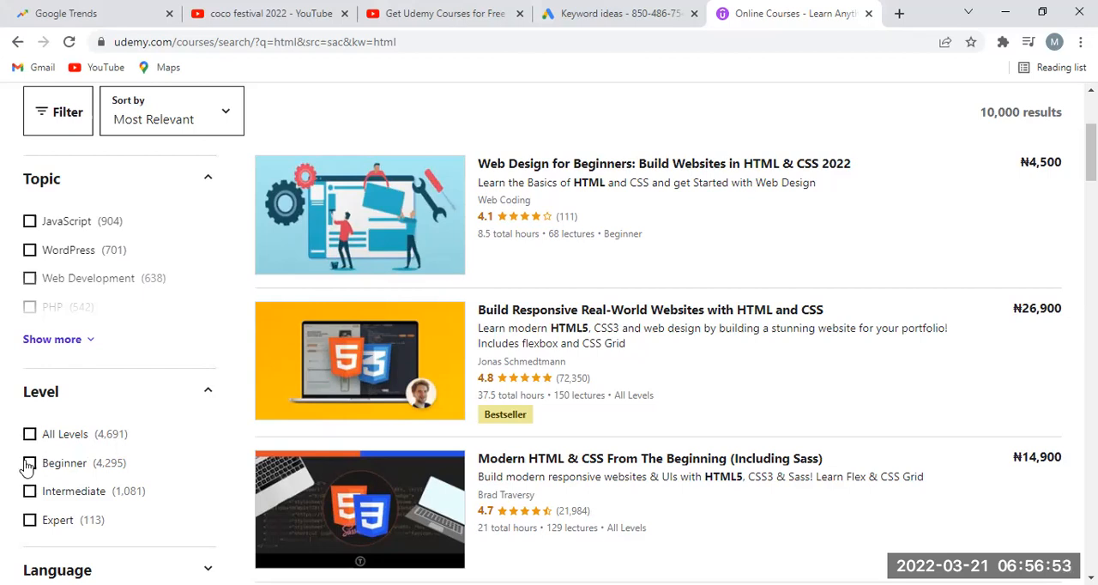
Step: Apply the Beginner level filter to the html results (4,295 courses)
{"action": "left_click", "coordinate": [31, 464]}
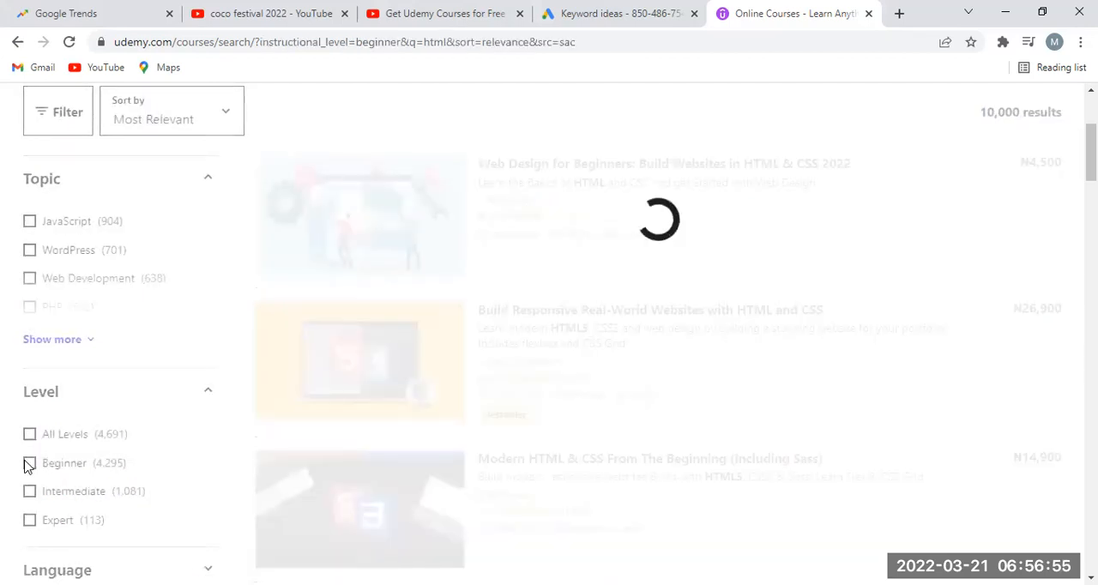
{"action": "left_click", "coordinate": [29, 464]}
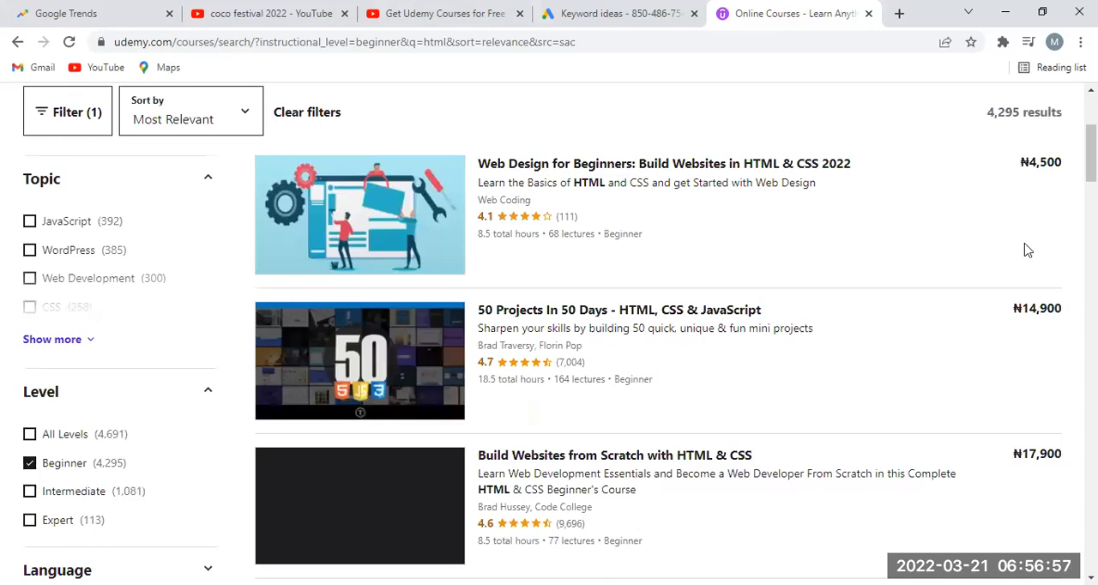
{"action": "scroll", "scroll_direction": "down", "scroll_amount": 3}
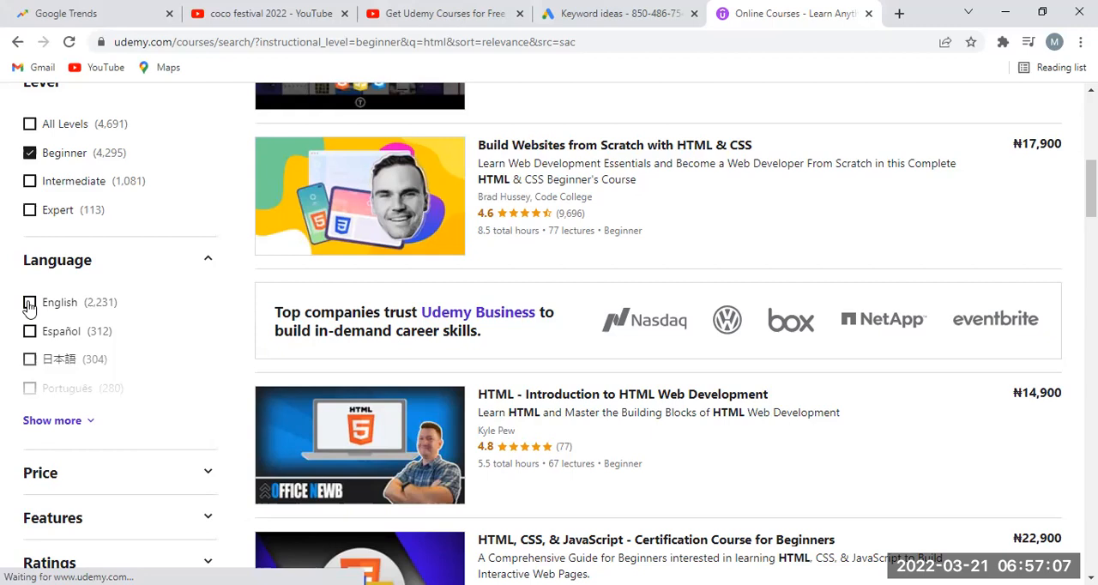
Step: Add the English language and 4.0 & up rating filters to the Beginner html results
{"action": "left_click", "coordinate": [31, 302]}
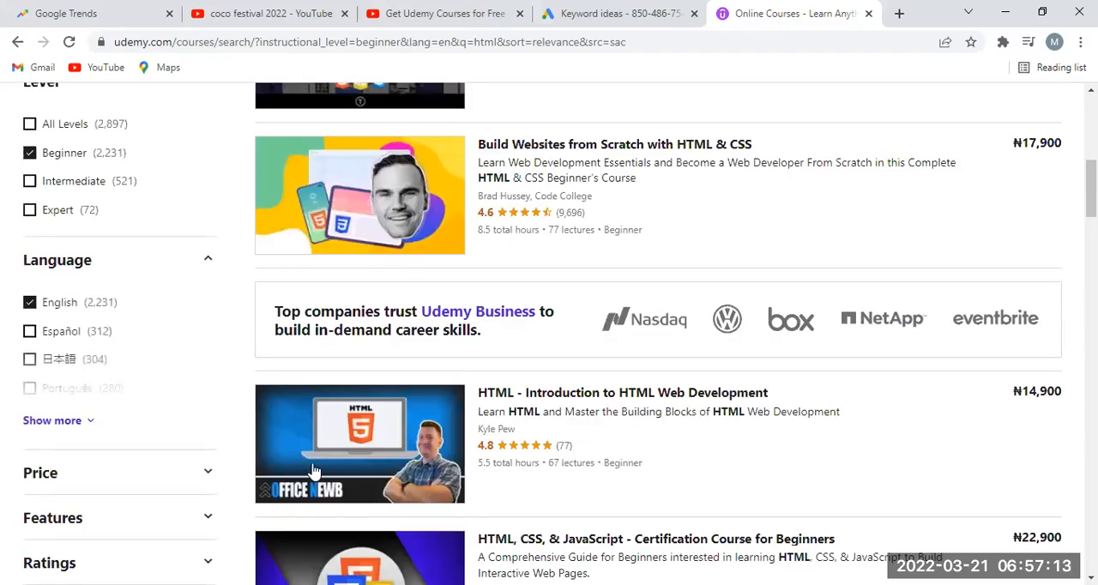
{"action": "scroll", "scroll_direction": "down", "scroll_amount": 3}
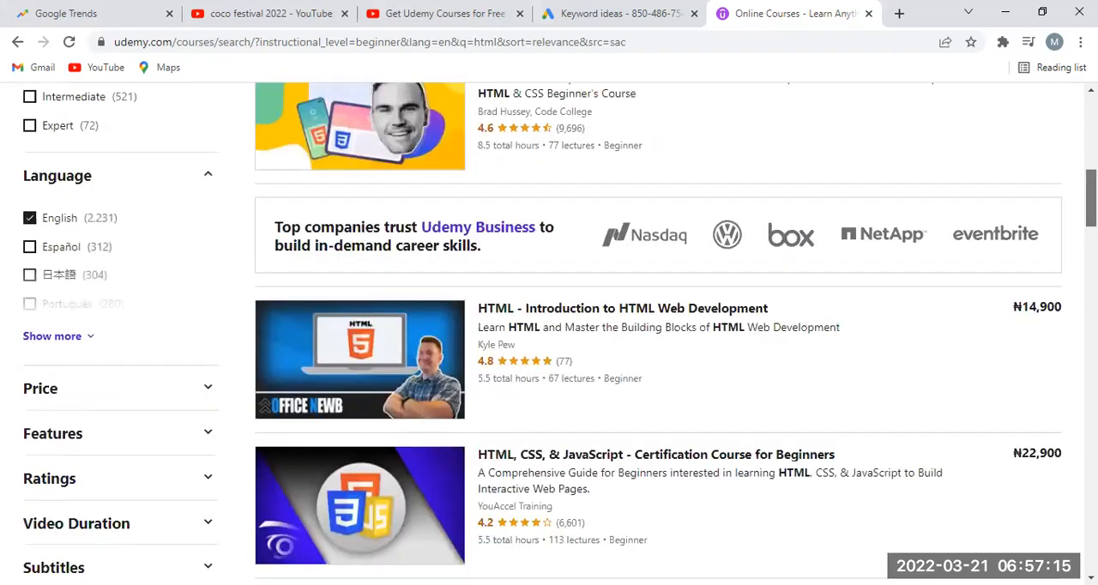
{"action": "scroll", "scroll_direction": "down", "scroll_amount": 3}
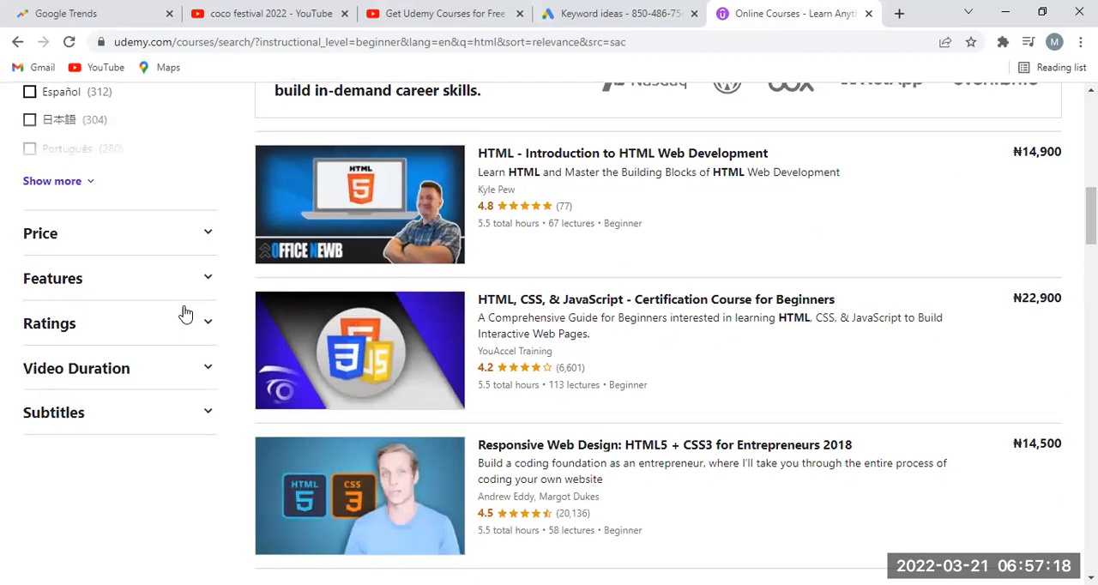
{"action": "mouse_move", "coordinate": [212, 328]}
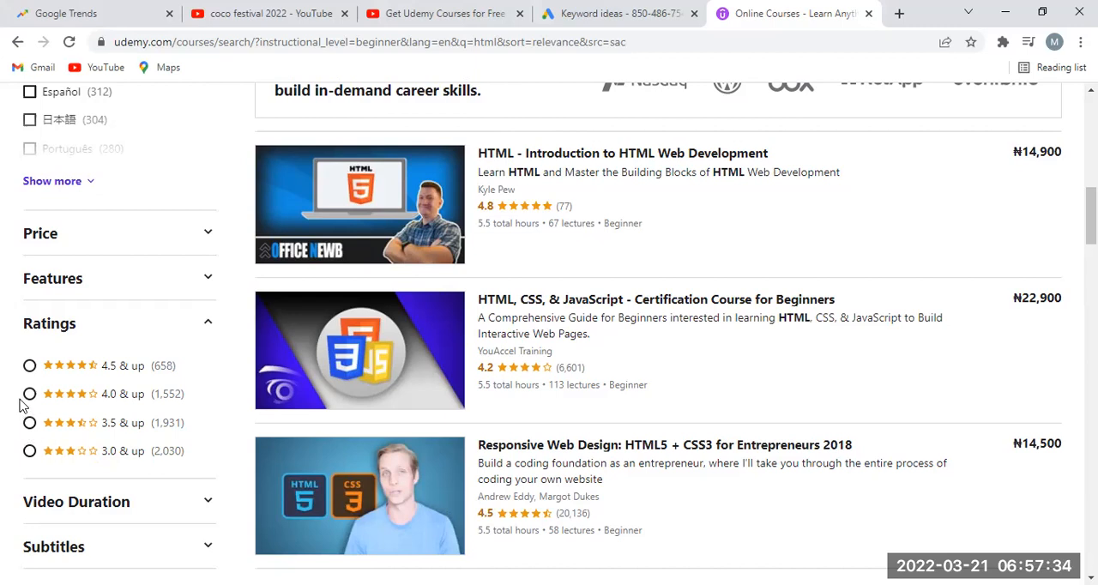
{"action": "mouse_move", "coordinate": [50, 398]}
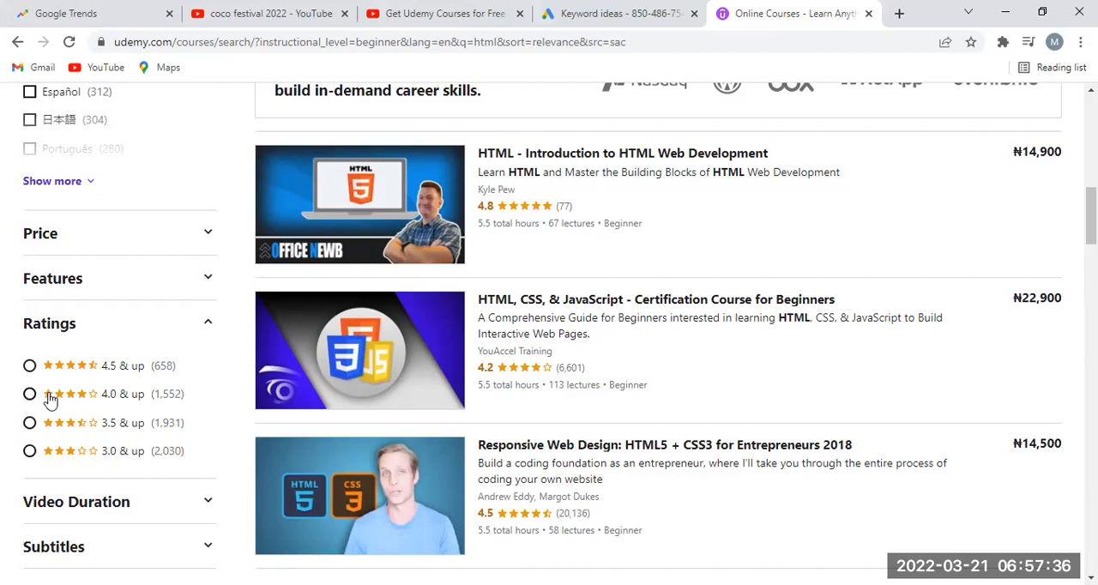
{"action": "mouse_move", "coordinate": [89, 405]}
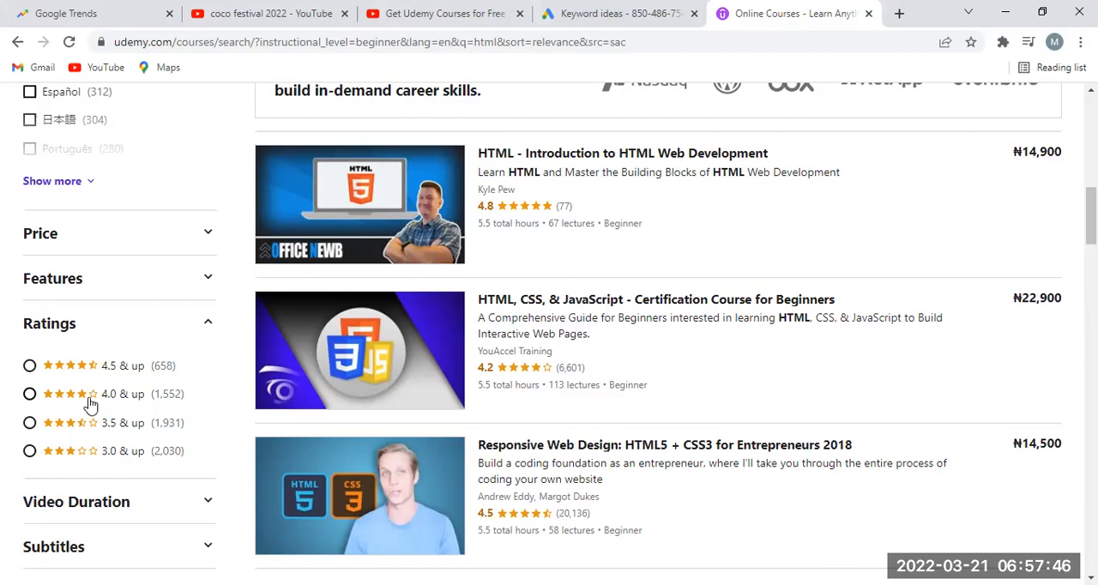
{"action": "mouse_move", "coordinate": [72, 429]}
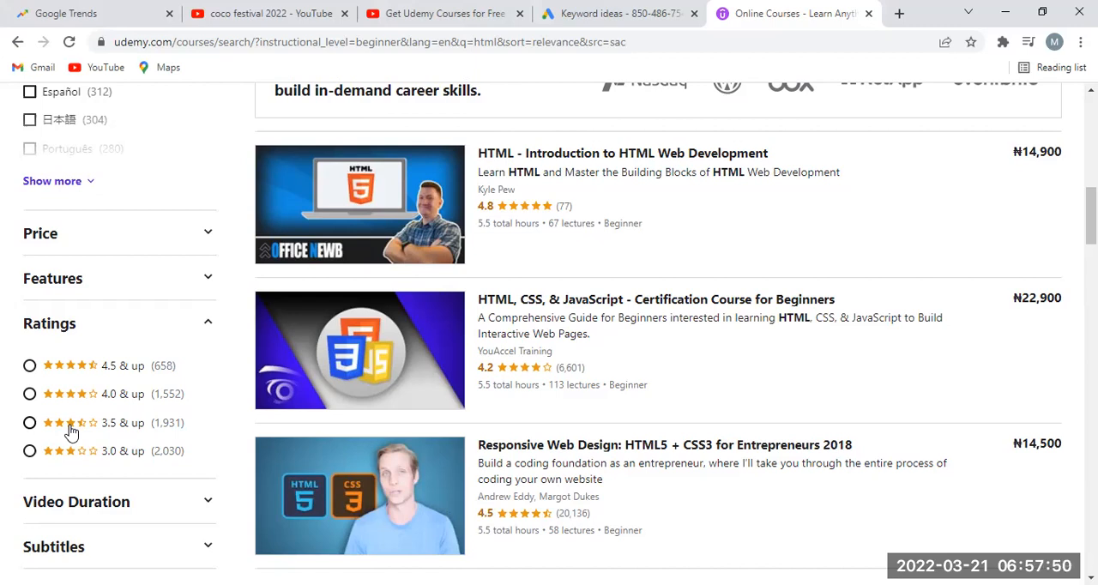
{"action": "mouse_move", "coordinate": [68, 455]}
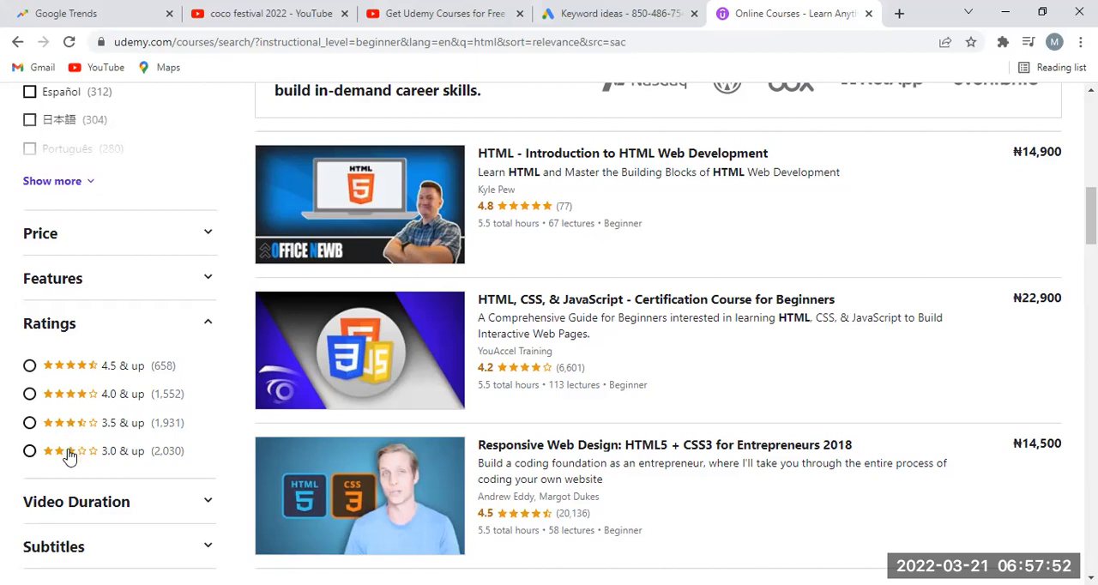
{"action": "mouse_move", "coordinate": [93, 422]}
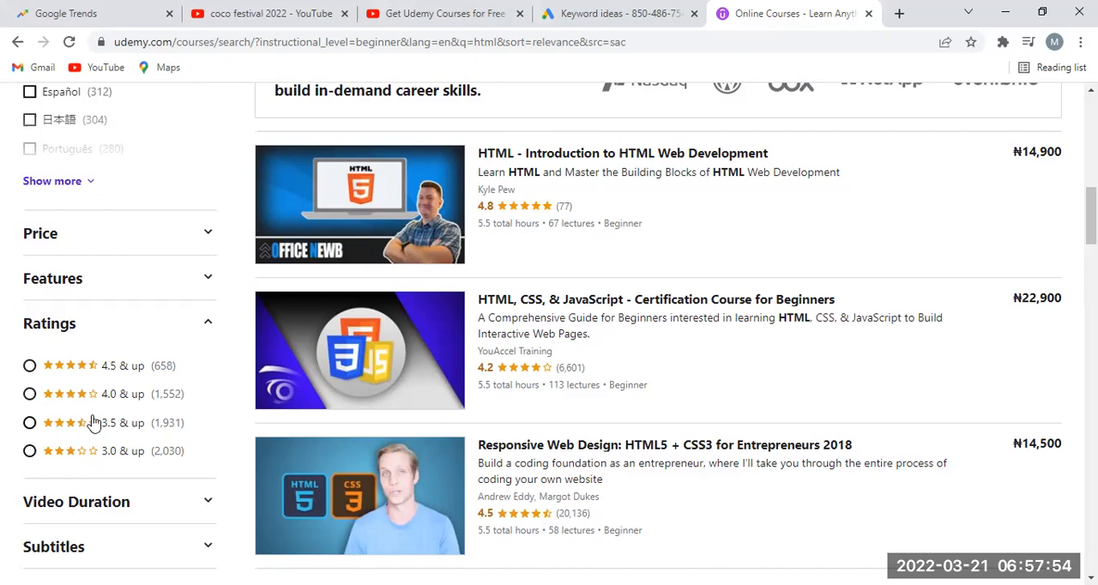
{"action": "mouse_move", "coordinate": [45, 403]}
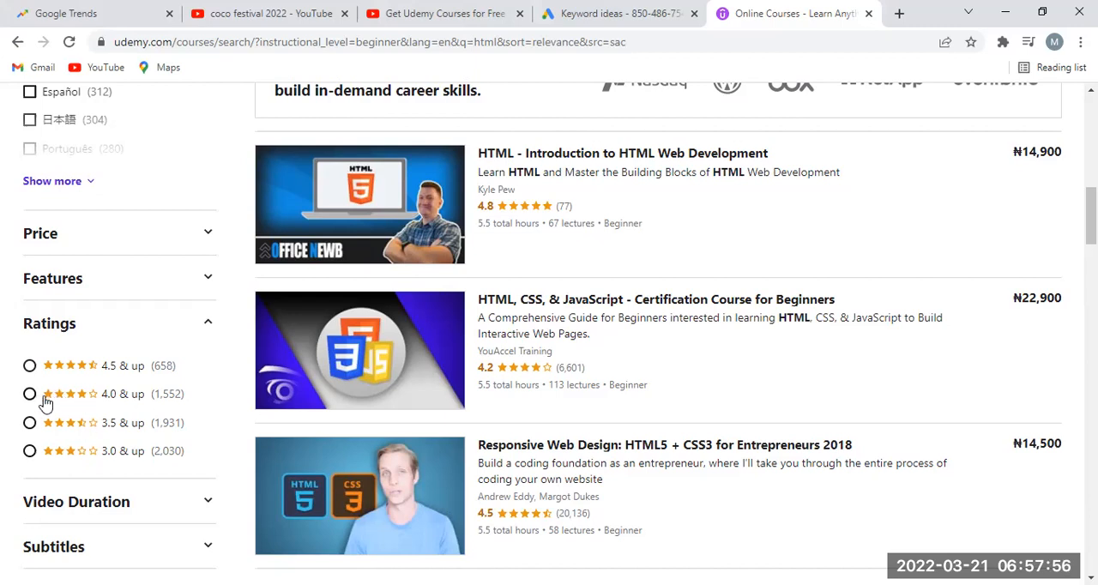
{"action": "mouse_move", "coordinate": [60, 400]}
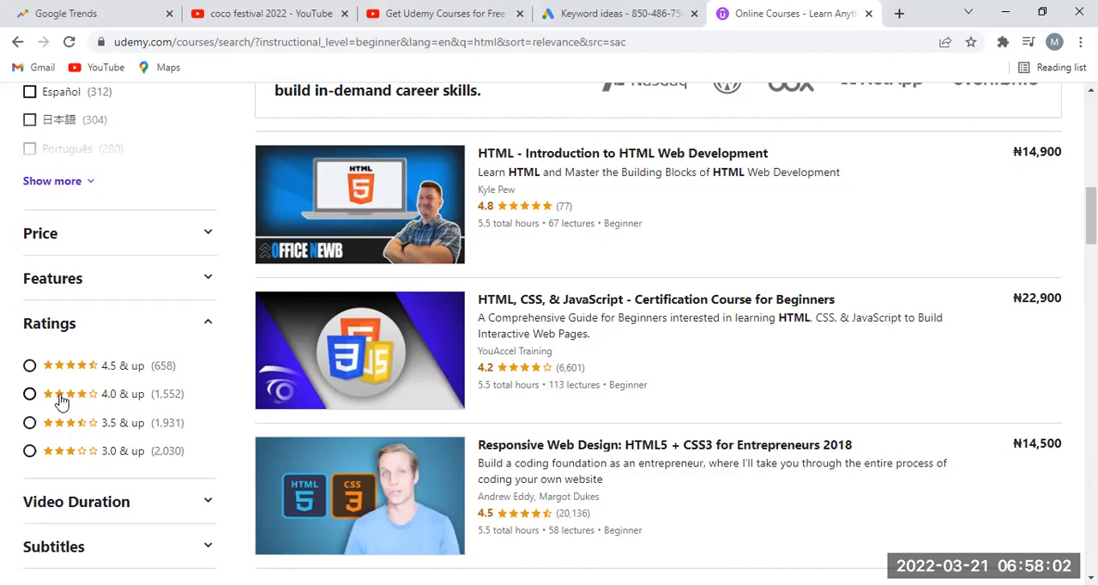
{"action": "mouse_move", "coordinate": [99, 370]}
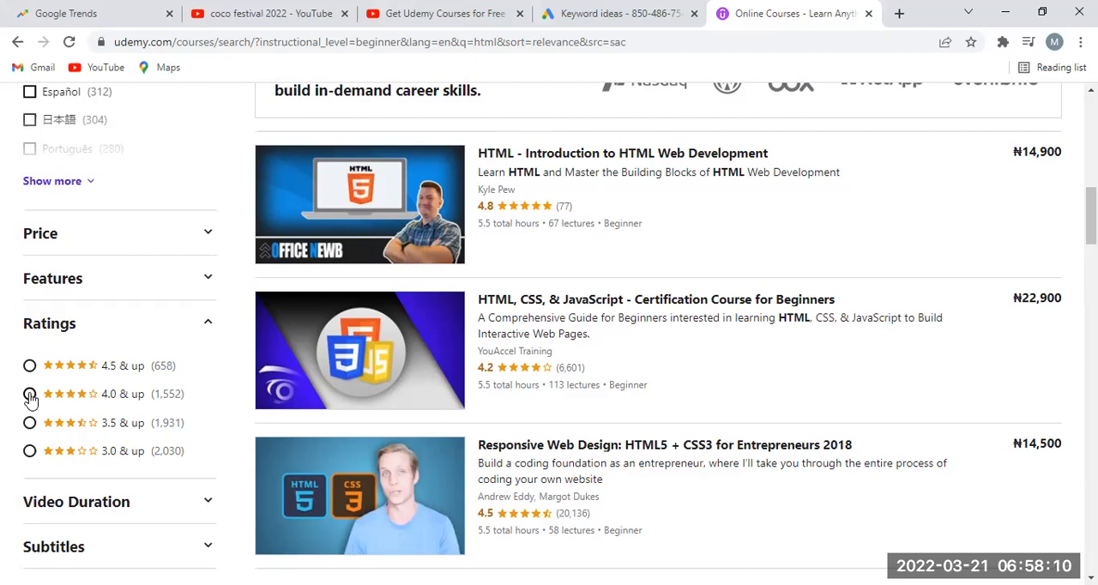
{"action": "left_click", "coordinate": [29, 393]}
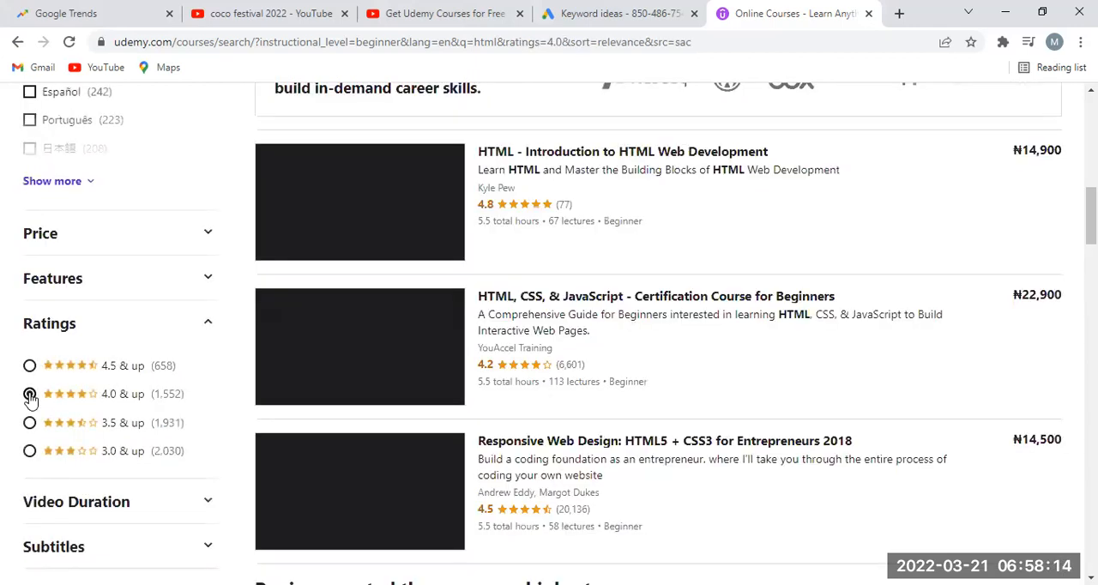
Step: Expand the Price filter showing 1,109 paid and 443 free courses
{"action": "left_click", "coordinate": [31, 393]}
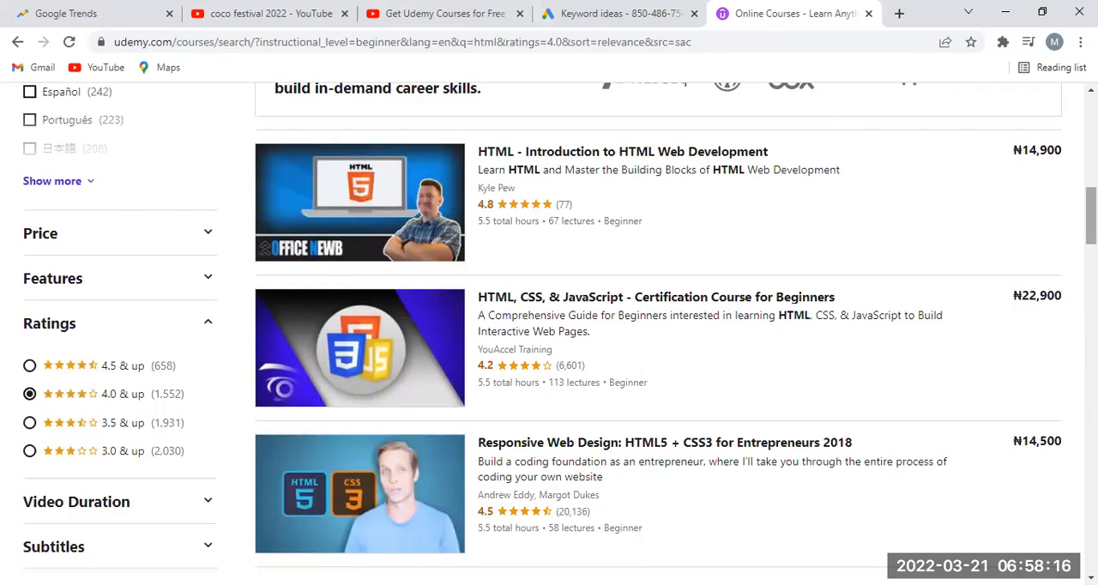
{"action": "scroll", "scroll_direction": "down", "scroll_amount": 3}
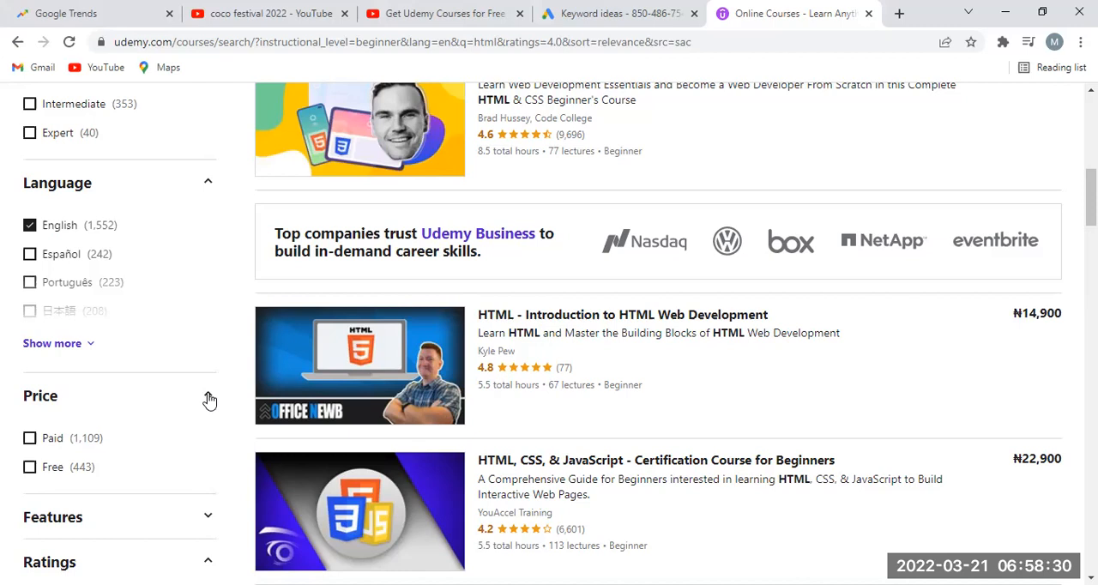
Step: Apply the Free price filter, leaving 443 free beginner English html courses
{"action": "left_click", "coordinate": [30, 466]}
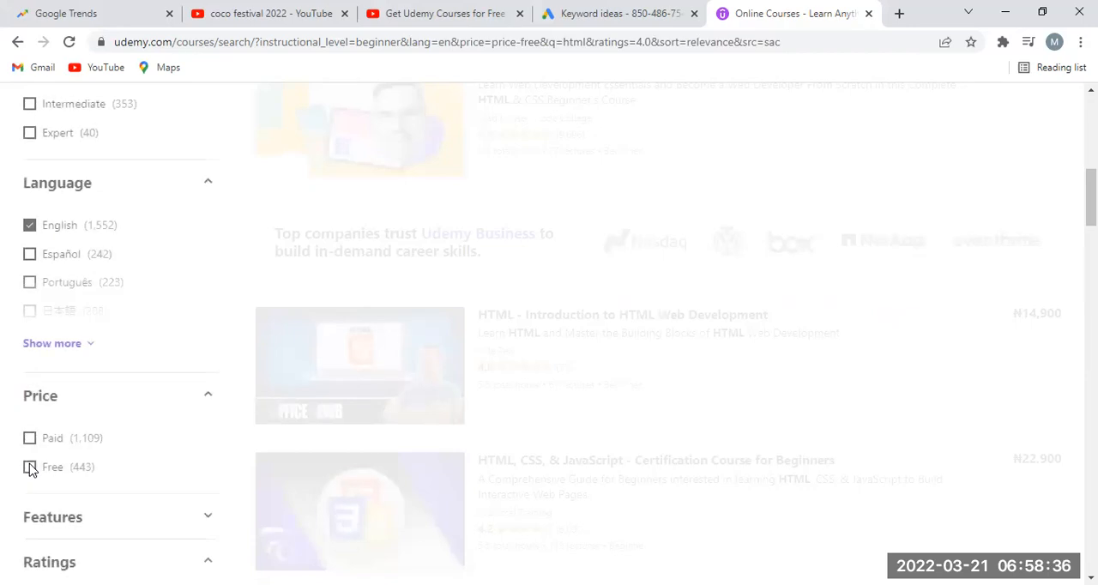
{"action": "left_click", "coordinate": [31, 467]}
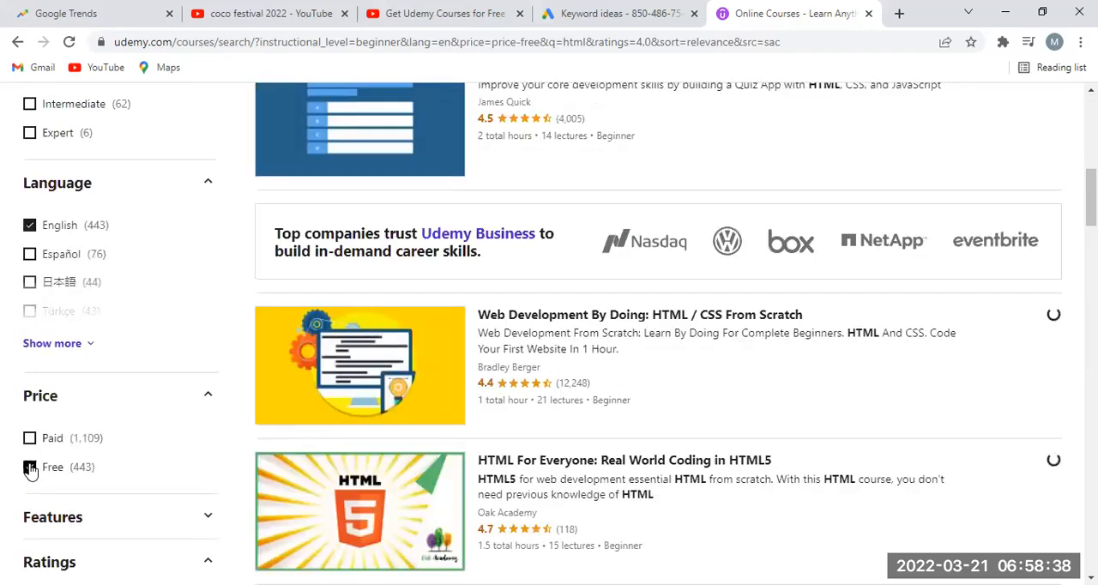
{"action": "left_click", "coordinate": [31, 467]}
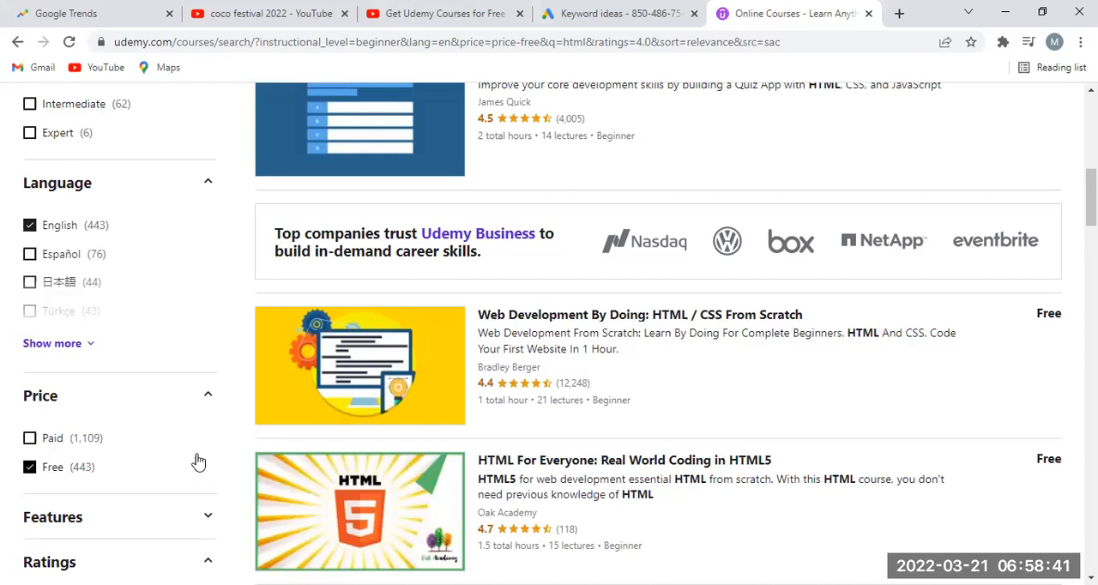
{"action": "scroll", "scroll_direction": "down", "scroll_amount": 3}
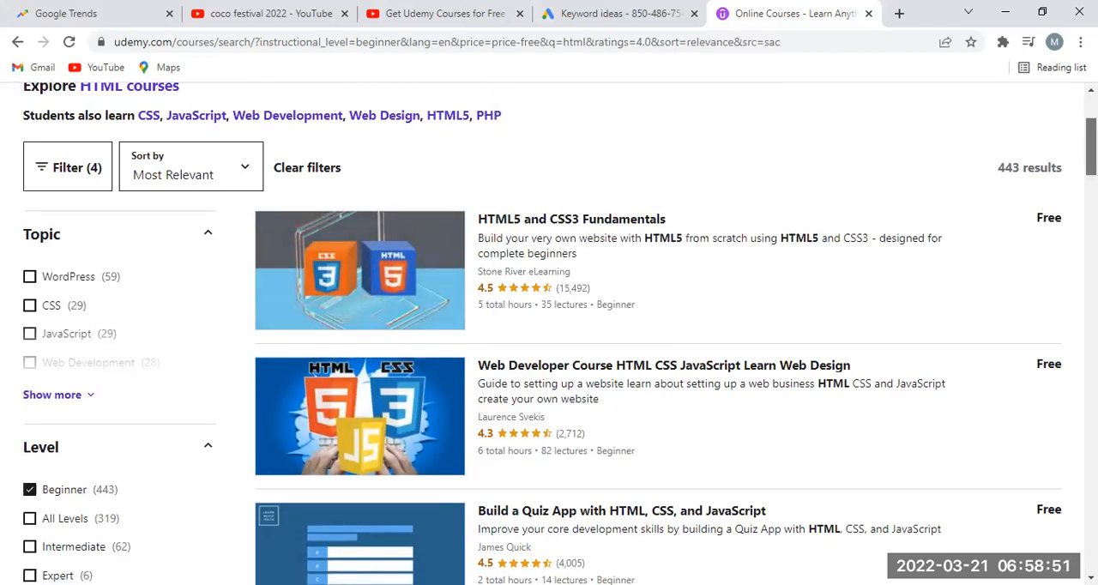
{"action": "scroll", "scroll_direction": "down", "scroll_amount": 3}
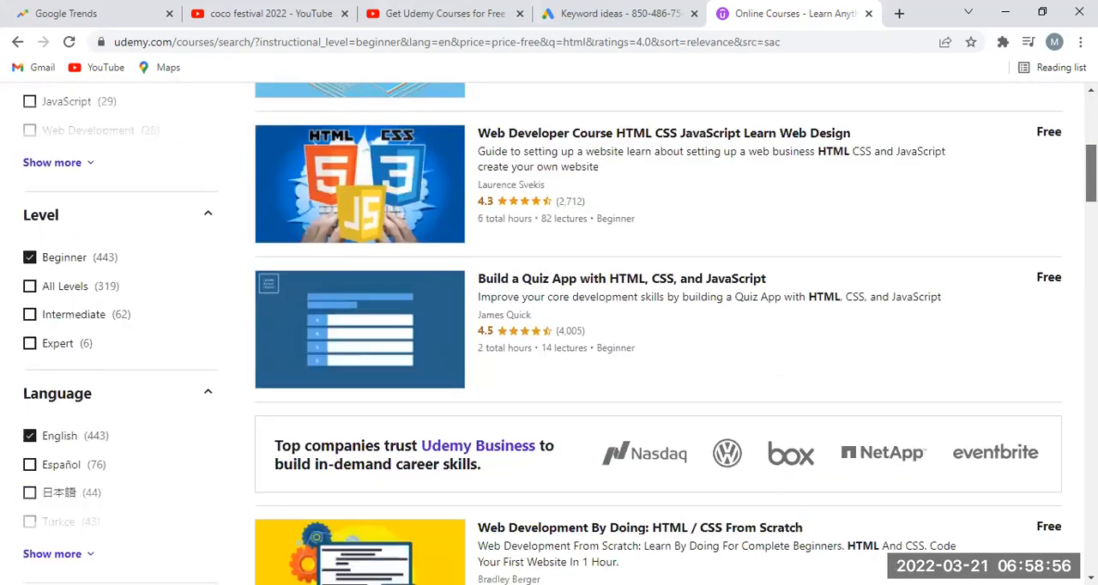
{"action": "scroll", "scroll_direction": "down", "scroll_amount": 3}
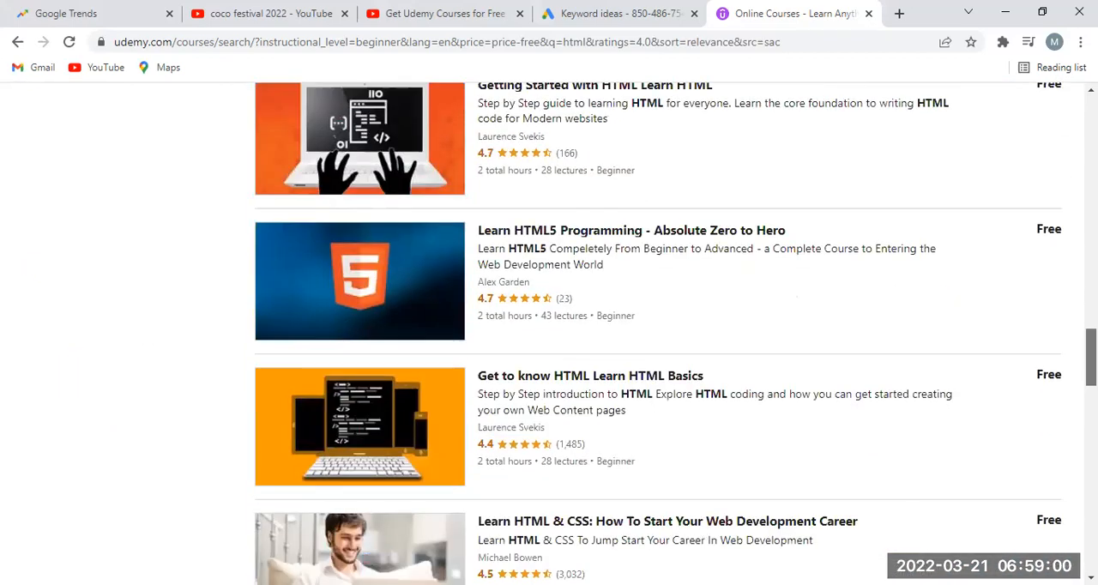
{"action": "scroll", "scroll_direction": "down", "scroll_amount": 3}
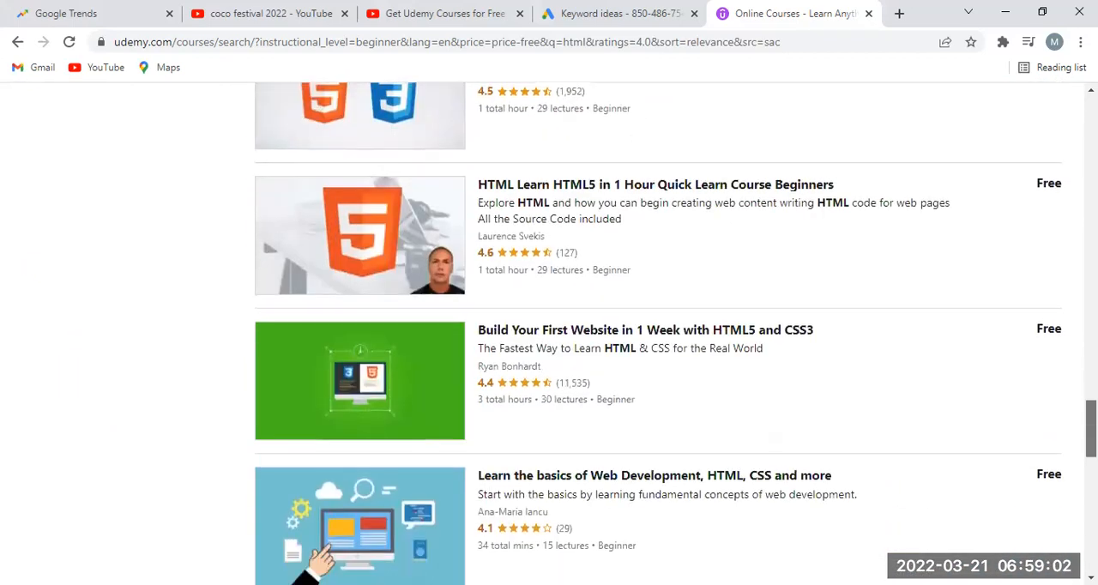
{"action": "scroll", "scroll_direction": "down", "scroll_amount": 3}
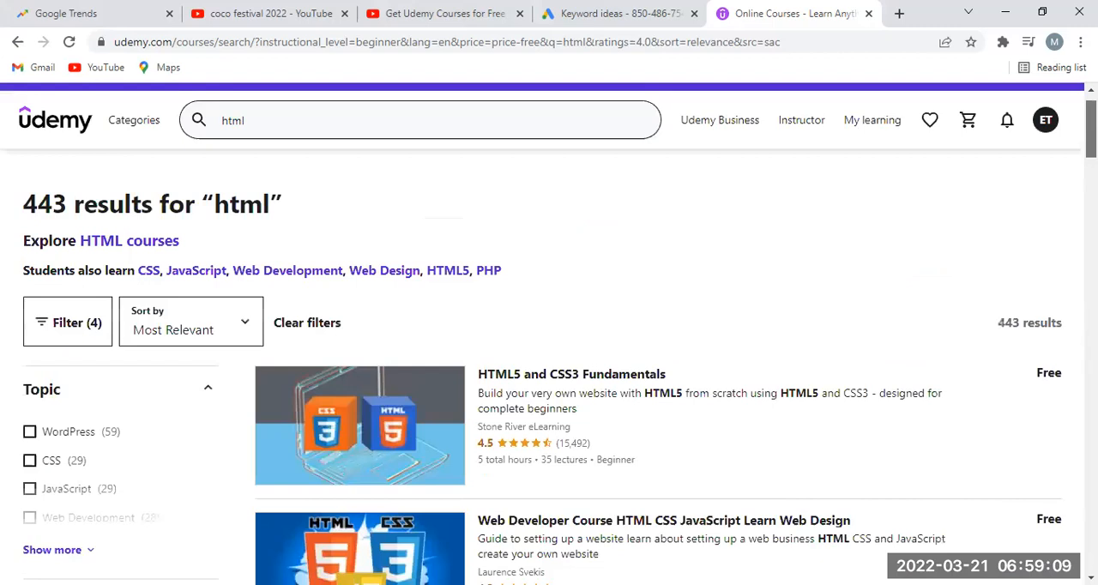
{"action": "scroll", "scroll_direction": "down", "scroll_amount": 3}
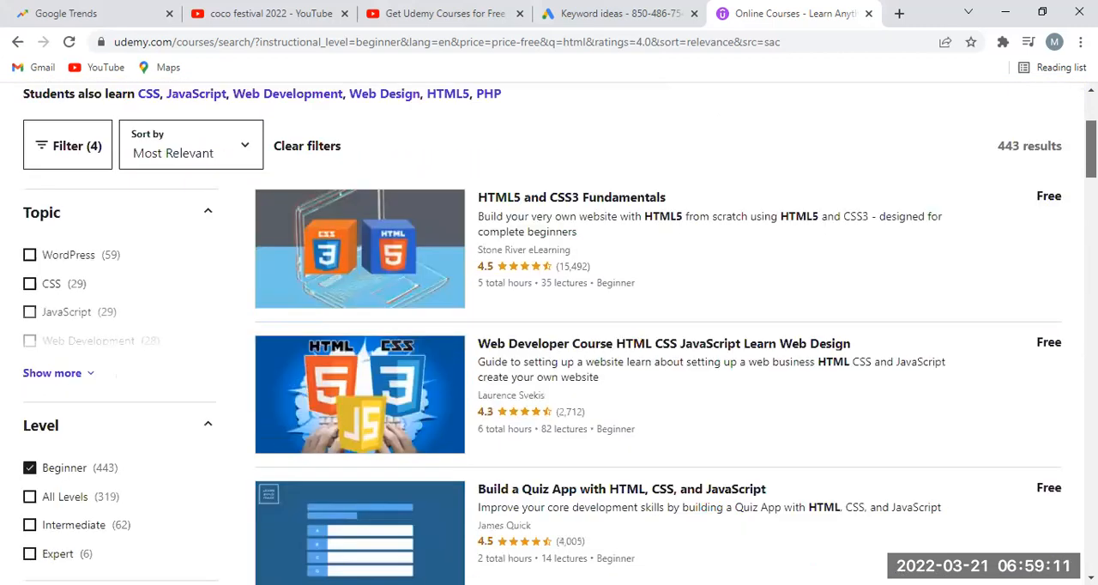
{"action": "scroll", "scroll_direction": "down", "scroll_amount": 3}
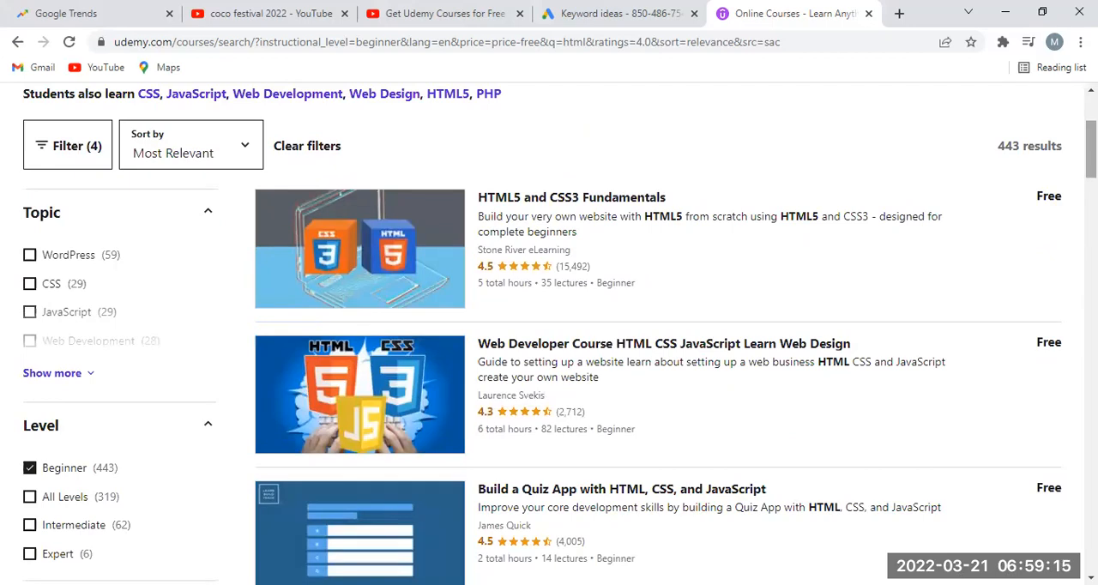
{"action": "mouse_move", "coordinate": [666, 278]}
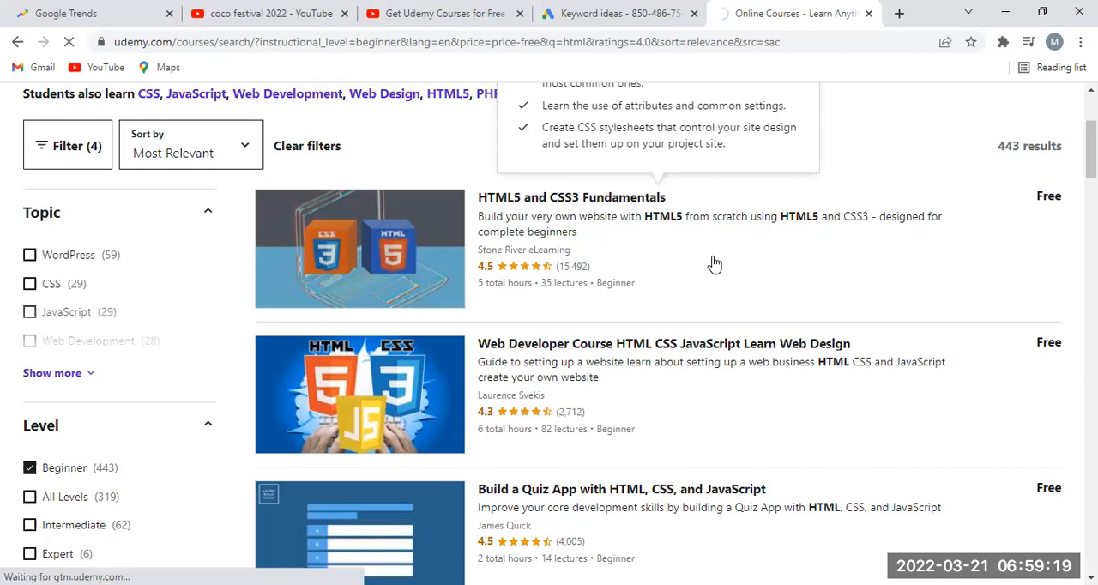
Step: Enroll in the free HTML5 and CSS3 Fundamentals course from its course page
{"action": "left_click", "coordinate": [571, 198]}
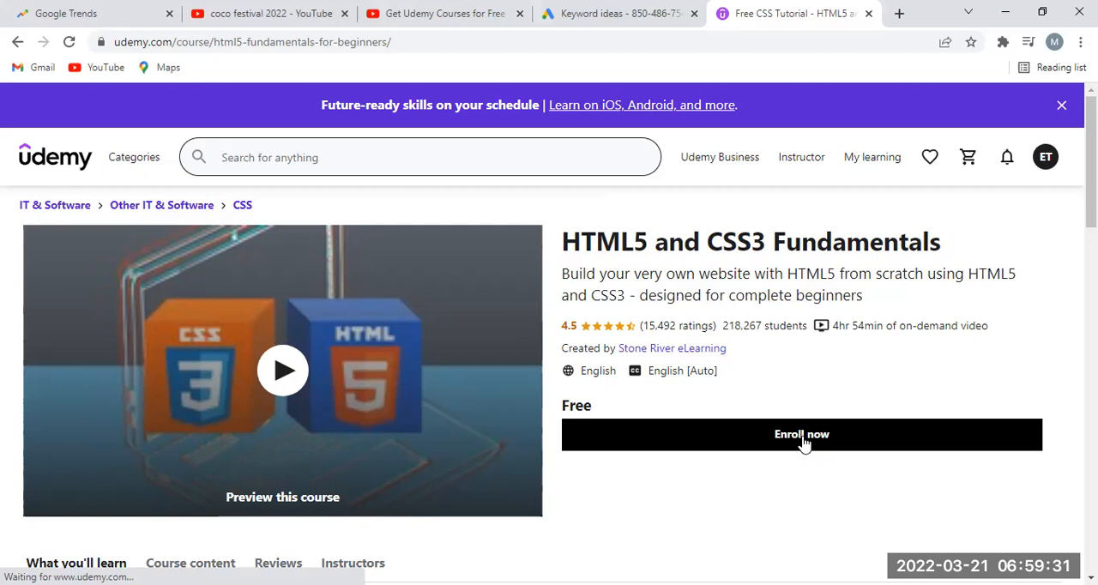
{"action": "left_click", "coordinate": [801, 434]}
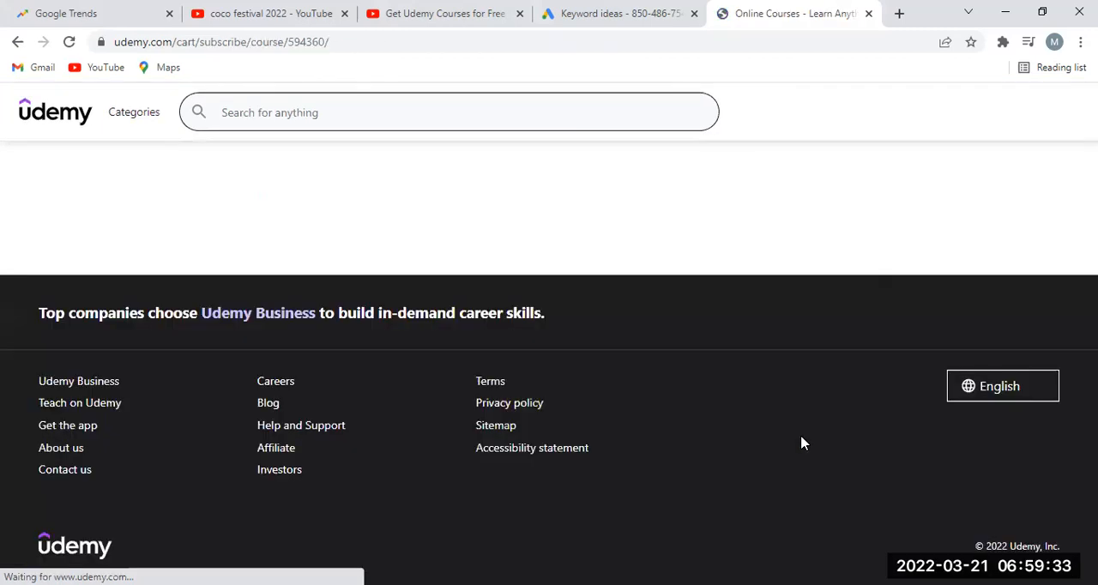
{"action": "mouse_move", "coordinate": [1019, 214]}
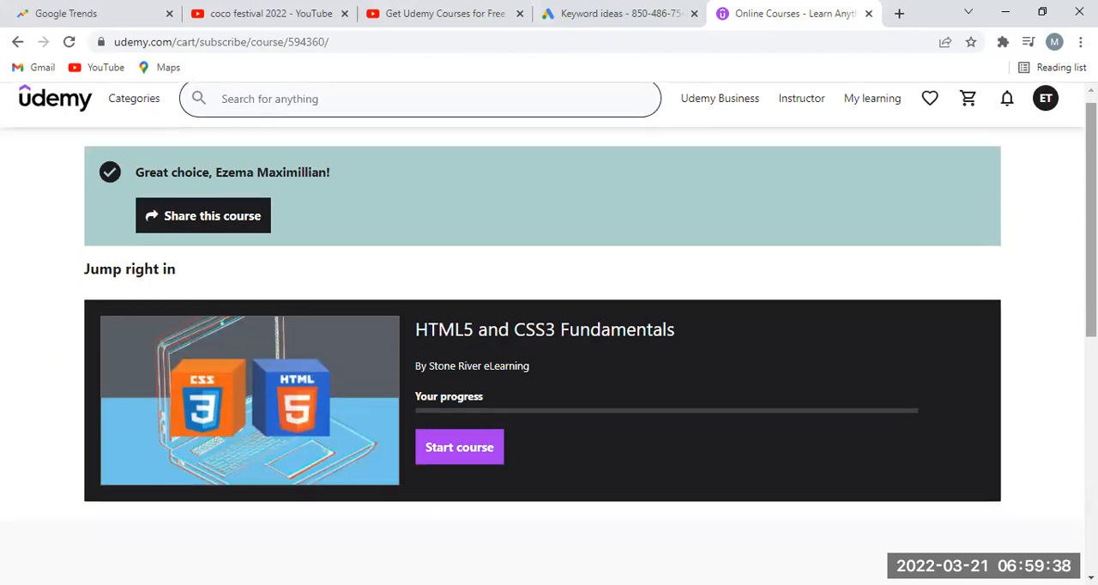
{"action": "scroll", "scroll_direction": "down", "scroll_amount": 3}
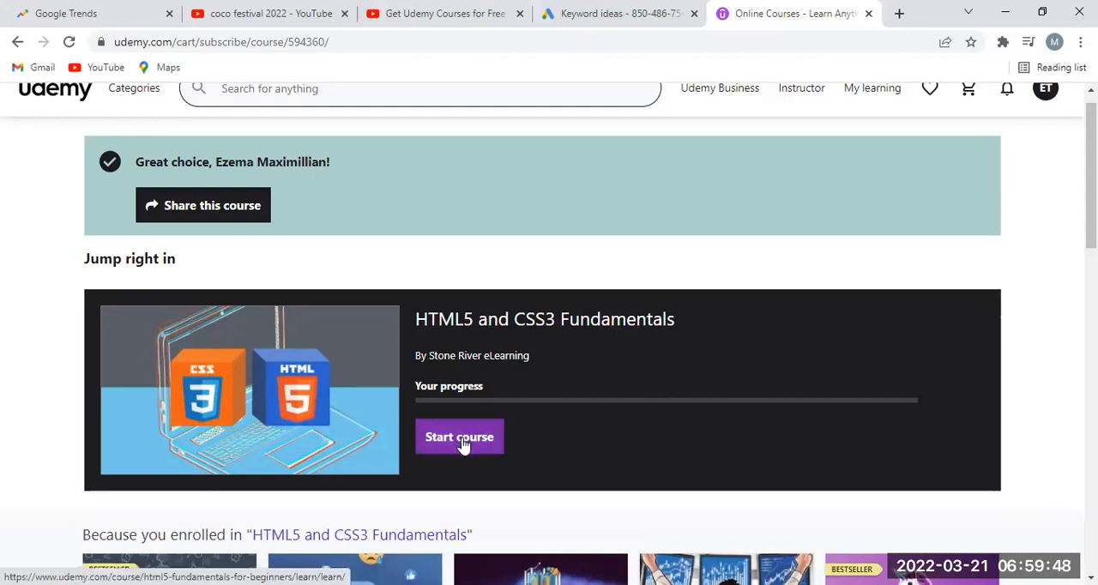
Step: Start the course so the Introduction lecture plays in the player, then pause it
{"action": "left_click", "coordinate": [460, 436]}
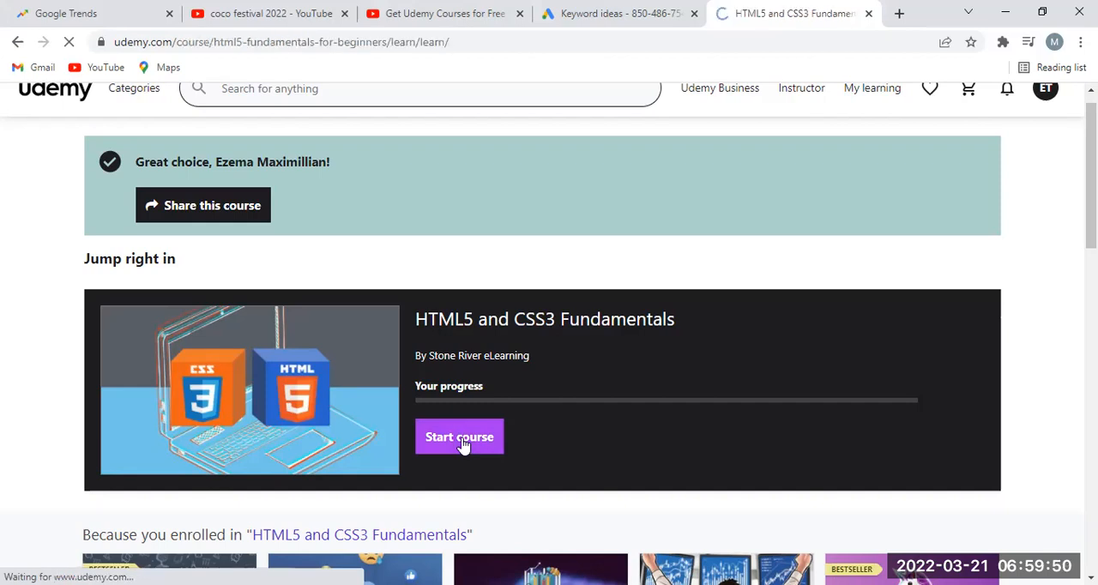
{"action": "left_click", "coordinate": [460, 436]}
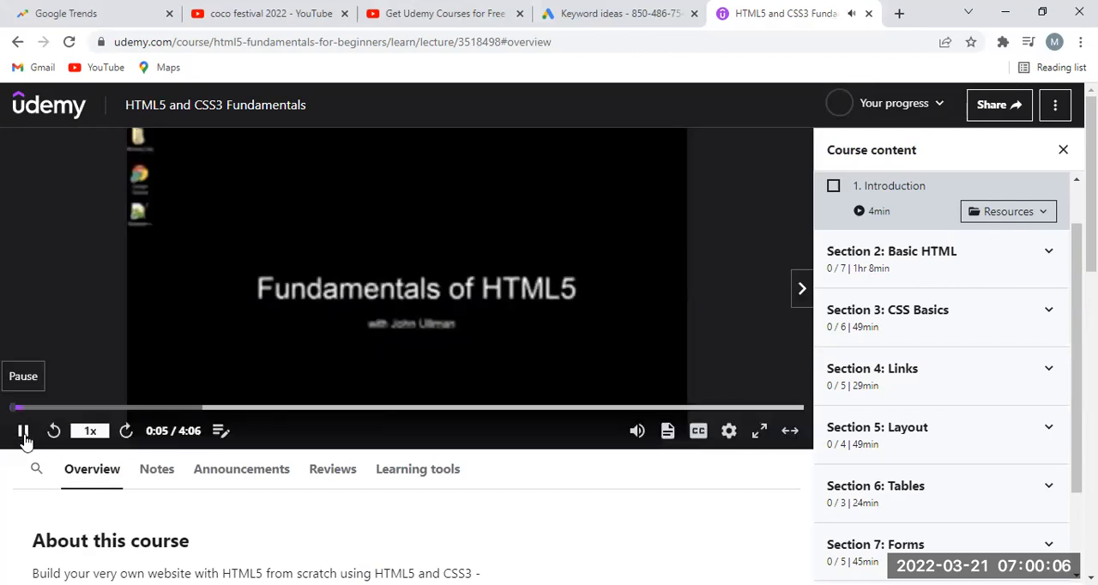
{"action": "left_click", "coordinate": [23, 431]}
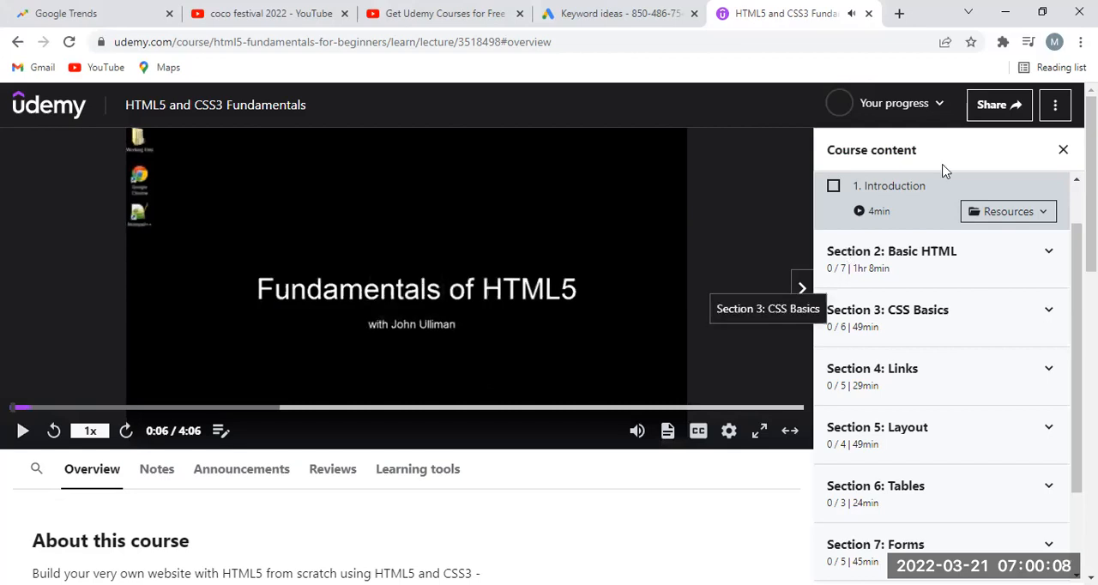
{"action": "mouse_move", "coordinate": [988, 299]}
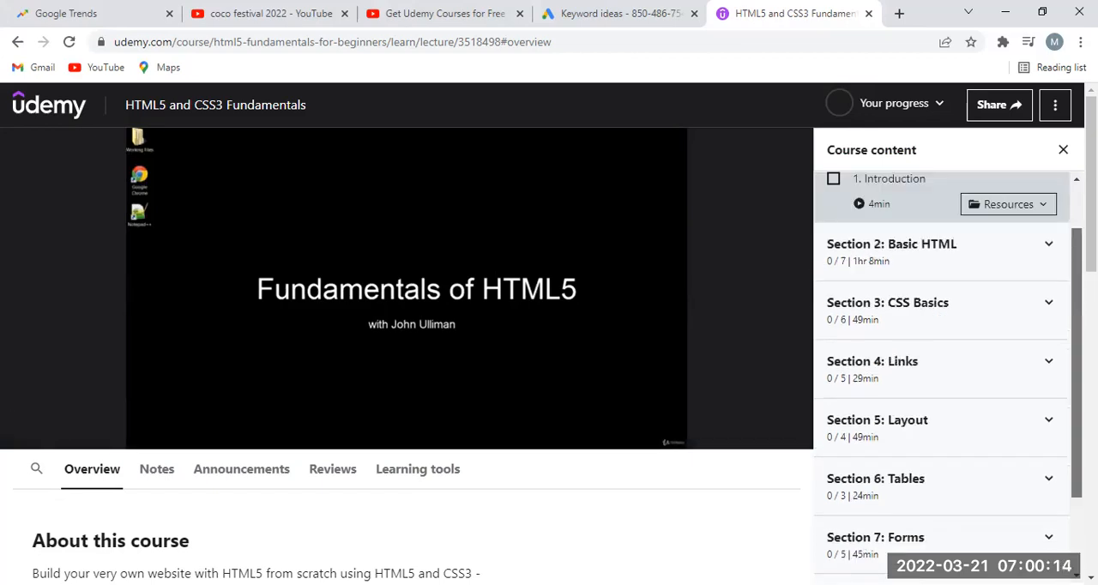
{"action": "scroll", "scroll_direction": "down", "scroll_amount": 3}
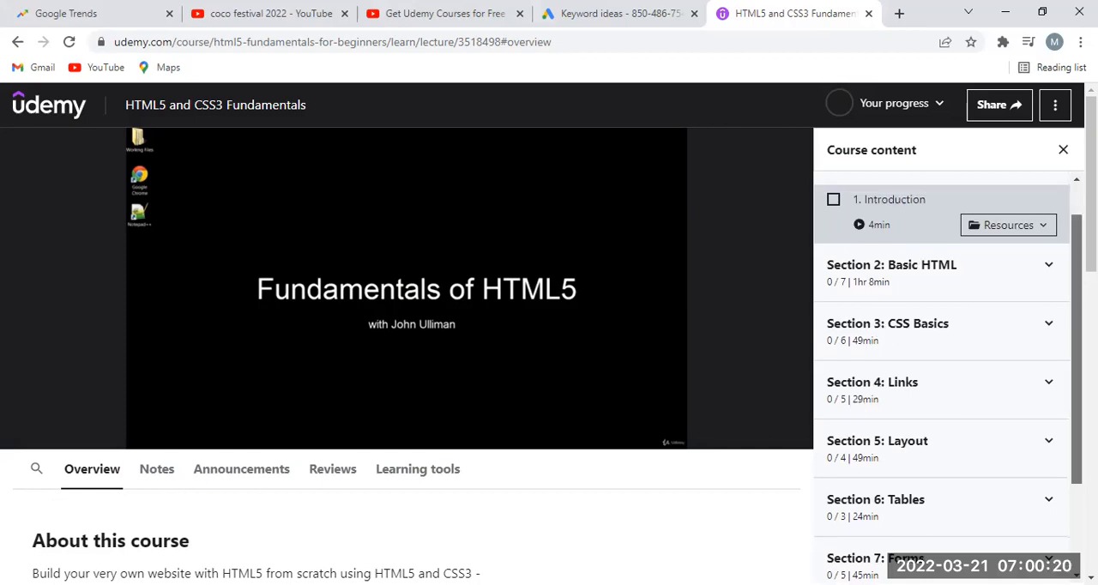
{"action": "scroll", "scroll_direction": "down", "scroll_amount": 3}
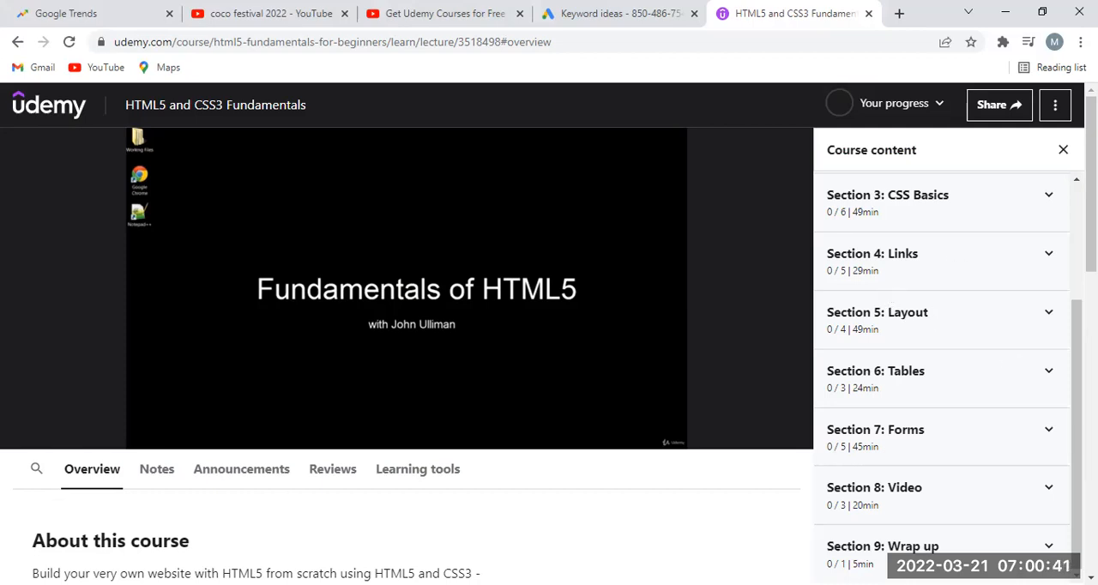
{"action": "mouse_move", "coordinate": [858, 199]}
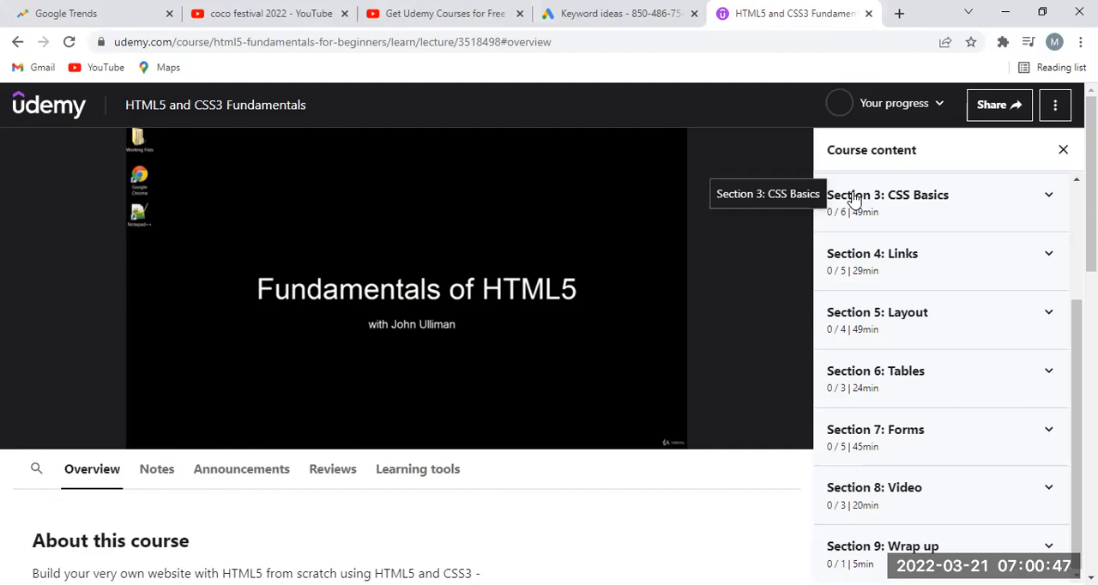
{"action": "mouse_move", "coordinate": [745, 141]}
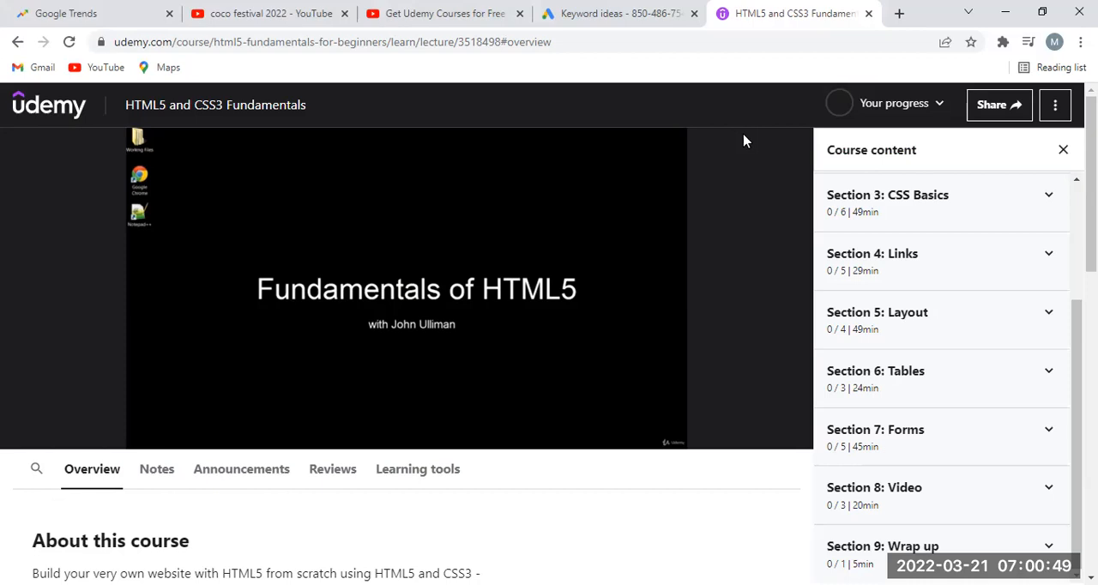